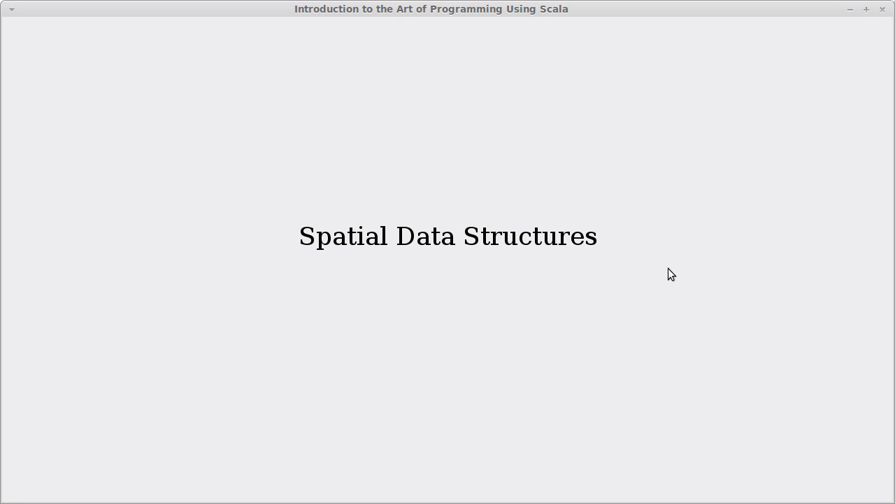
mouse_move(586, 287)
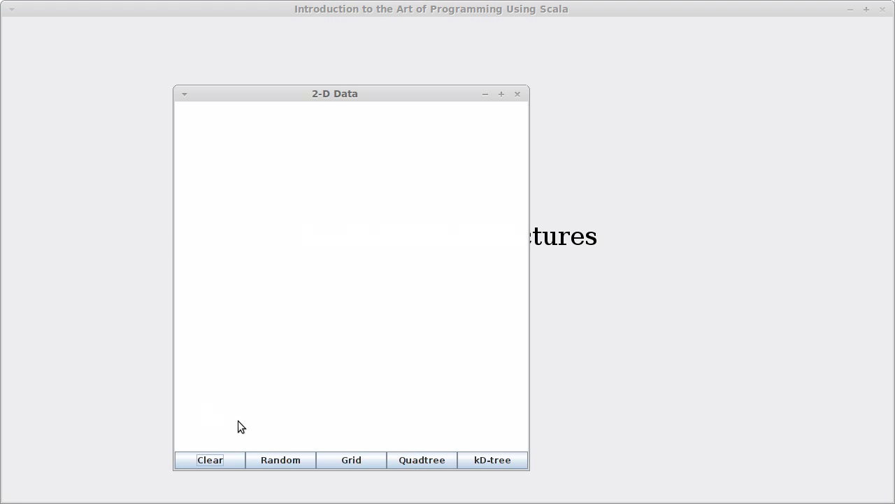
mouse_move(364, 297)
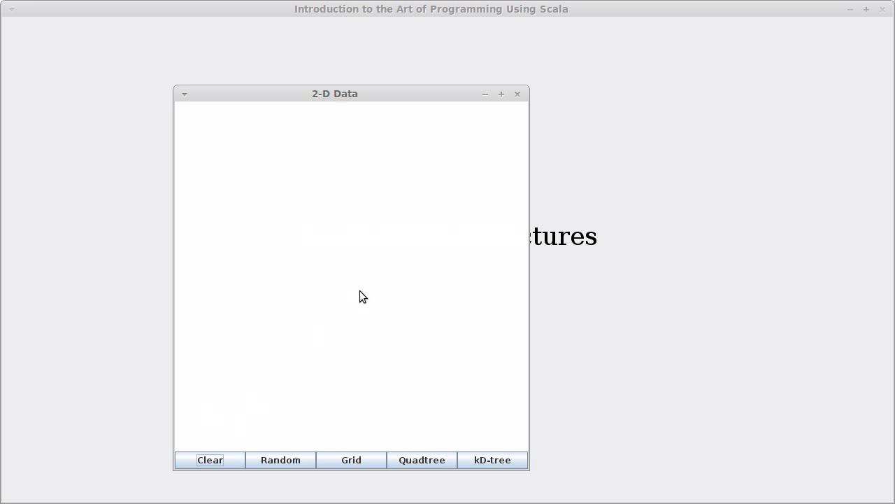
mouse_move(358, 172)
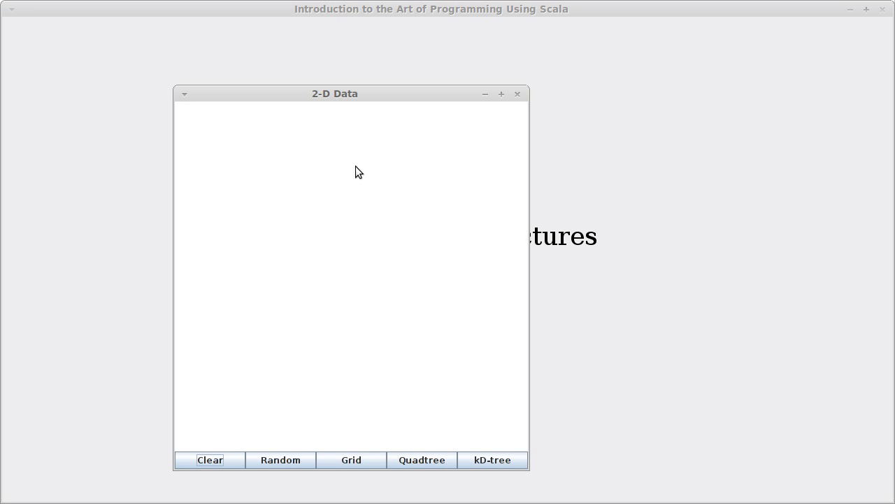
mouse_move(319, 117)
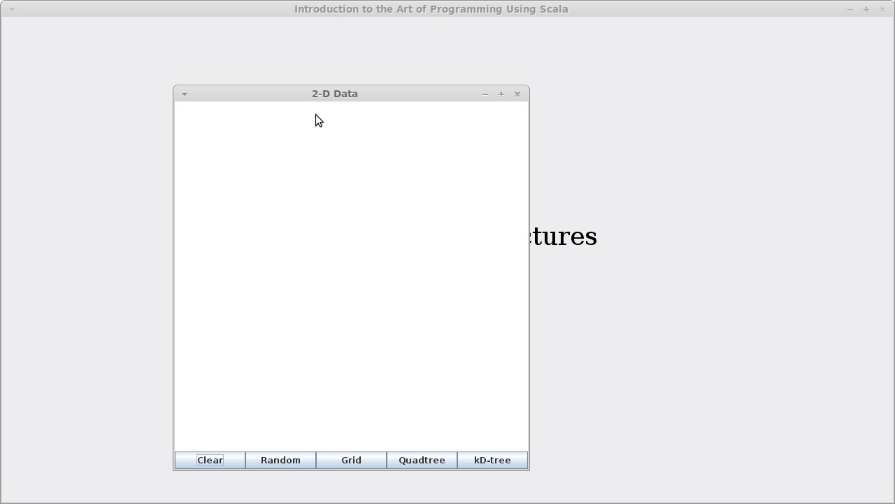
Drag the 2-D Data window by its title bar toward the screen centre.
left_click_drag(334, 92, 412, 84)
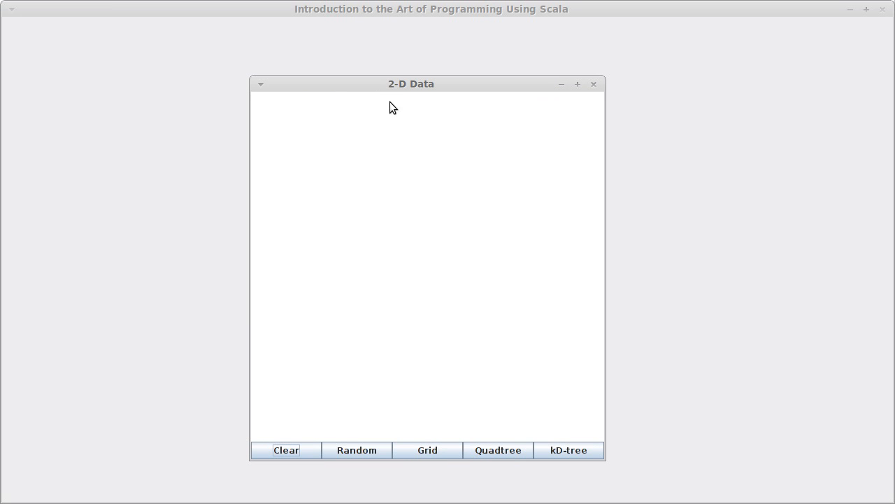
mouse_move(394, 148)
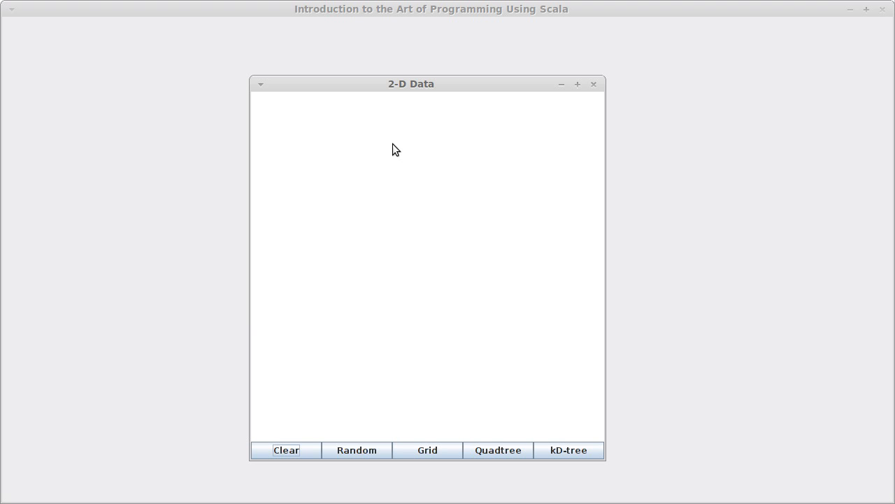
mouse_move(467, 273)
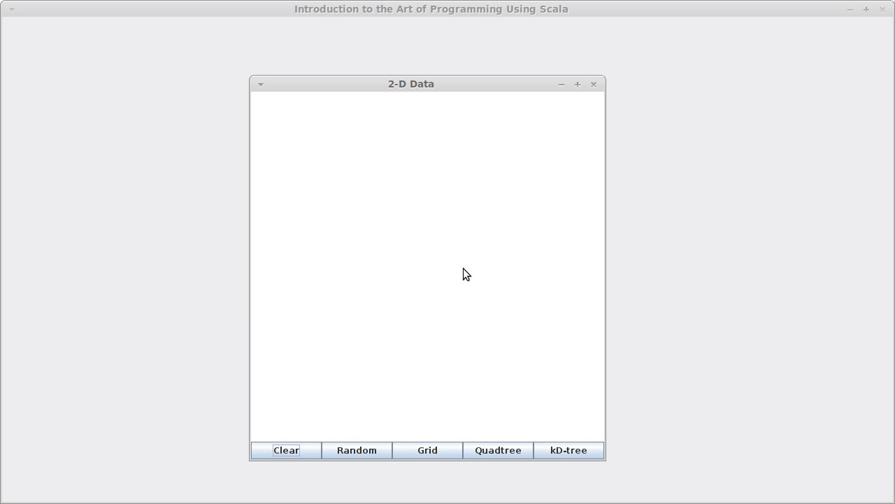
mouse_move(446, 211)
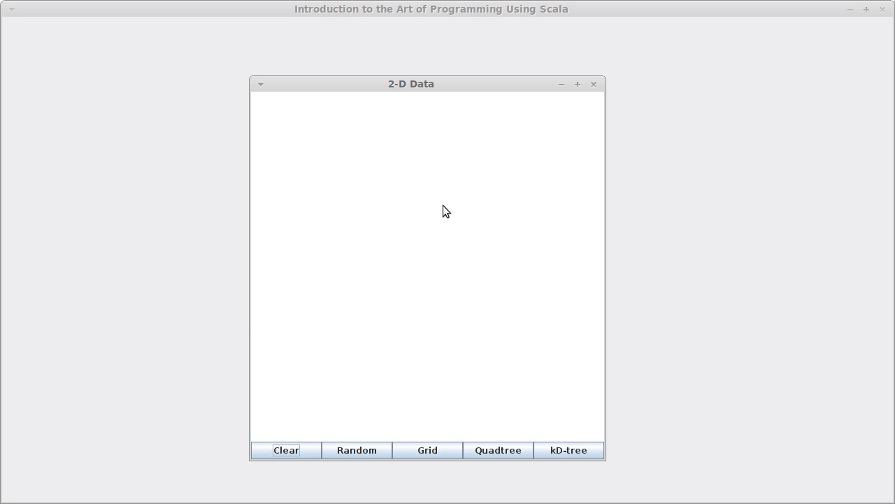
mouse_move(406, 187)
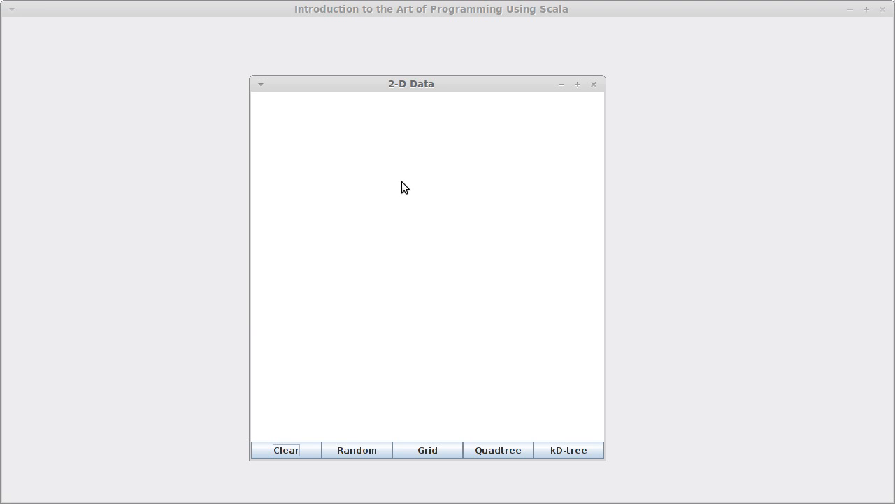
mouse_move(431, 179)
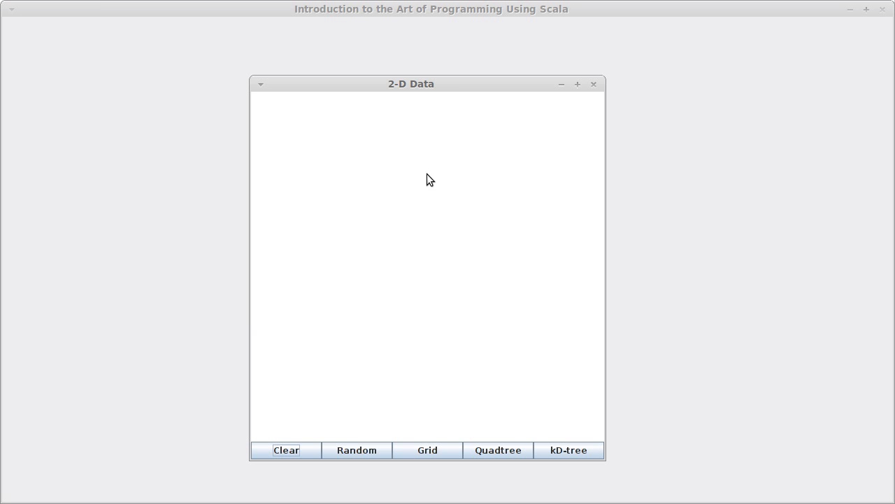
mouse_move(400, 126)
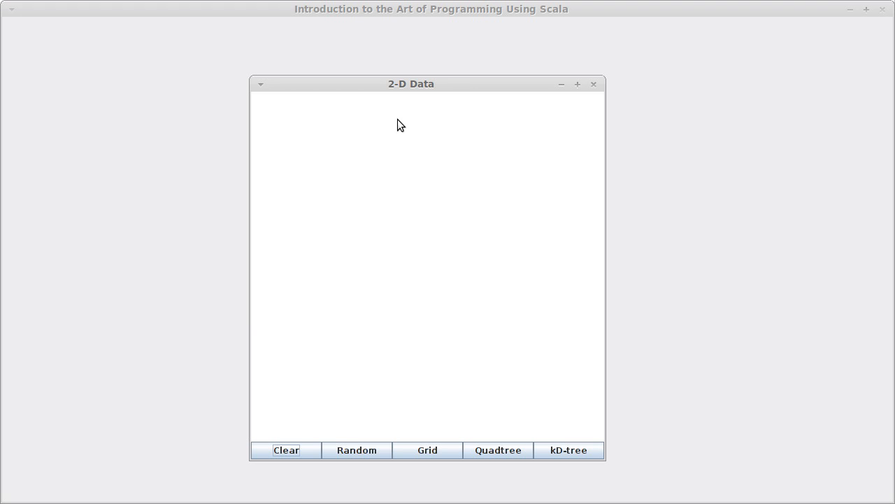
mouse_move(364, 386)
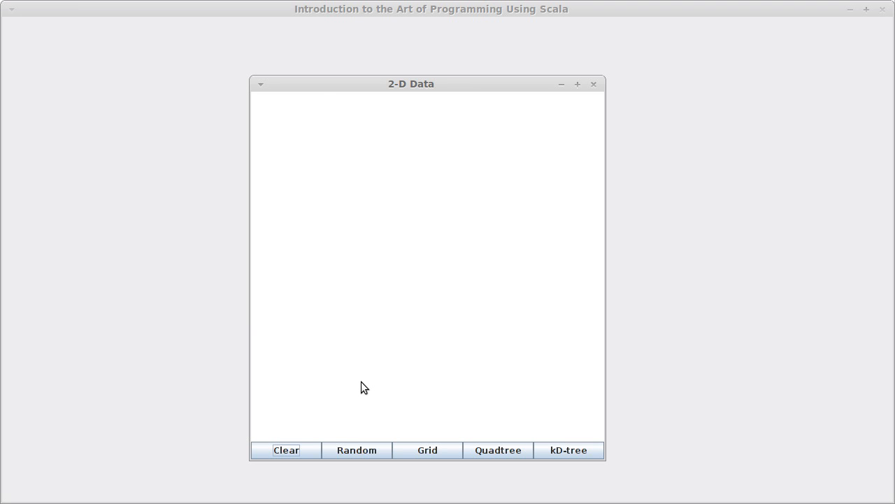
Use the Random button to scatter random points across the canvas.
left_click(357, 450)
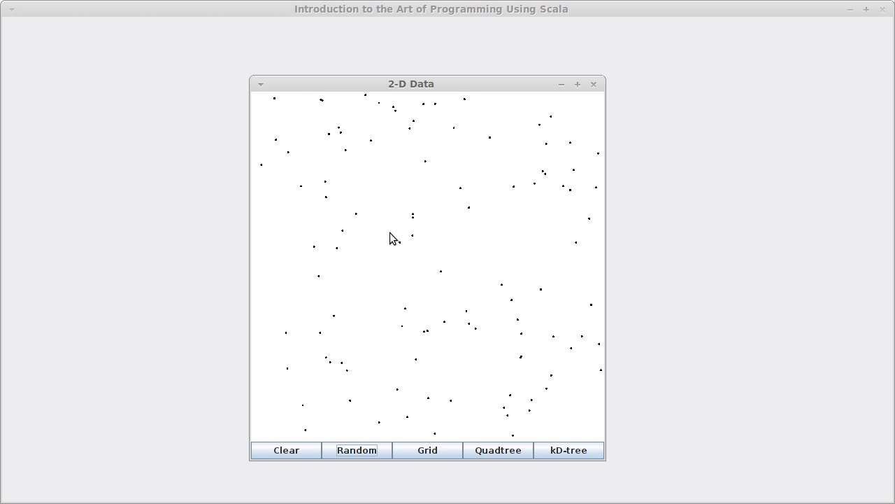
mouse_move(450, 138)
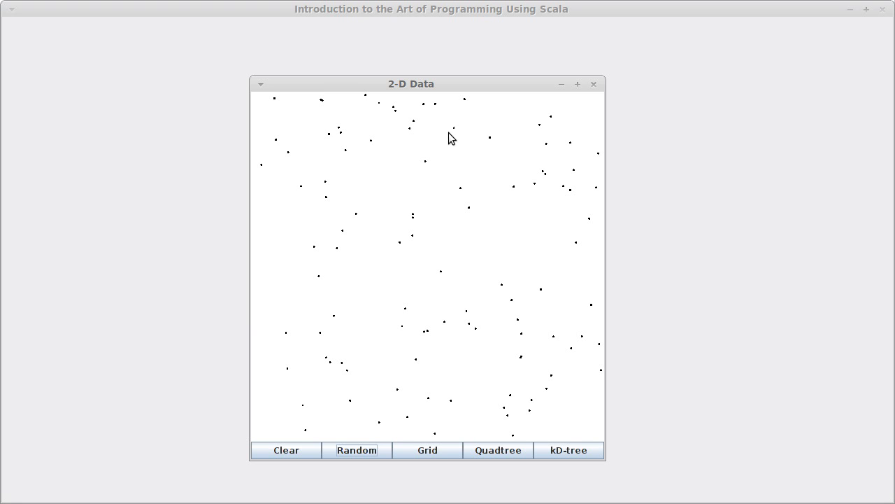
mouse_move(509, 314)
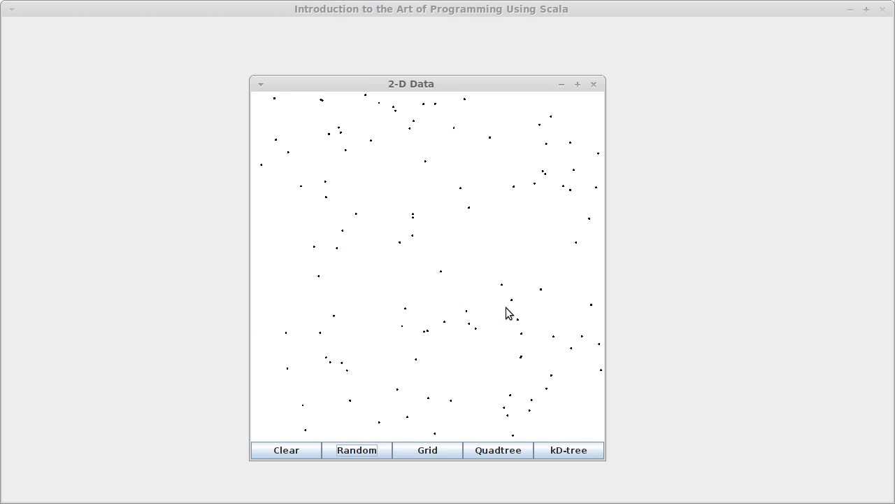
mouse_move(403, 140)
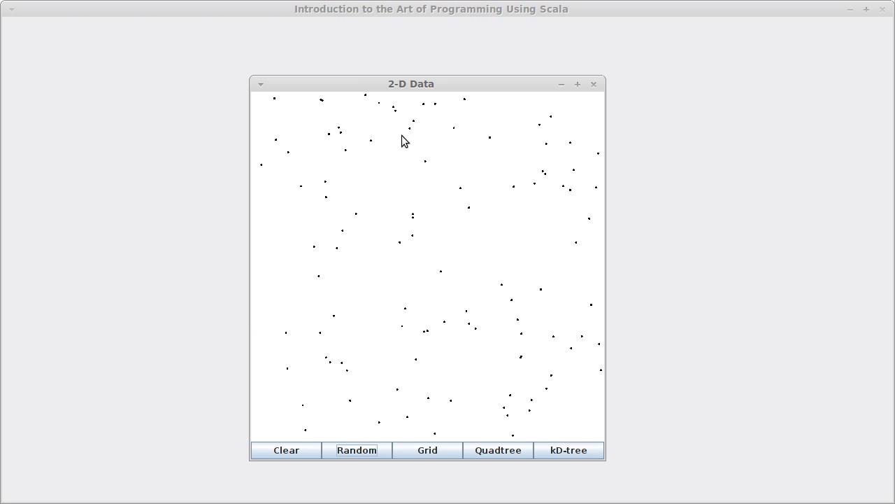
mouse_move(531, 181)
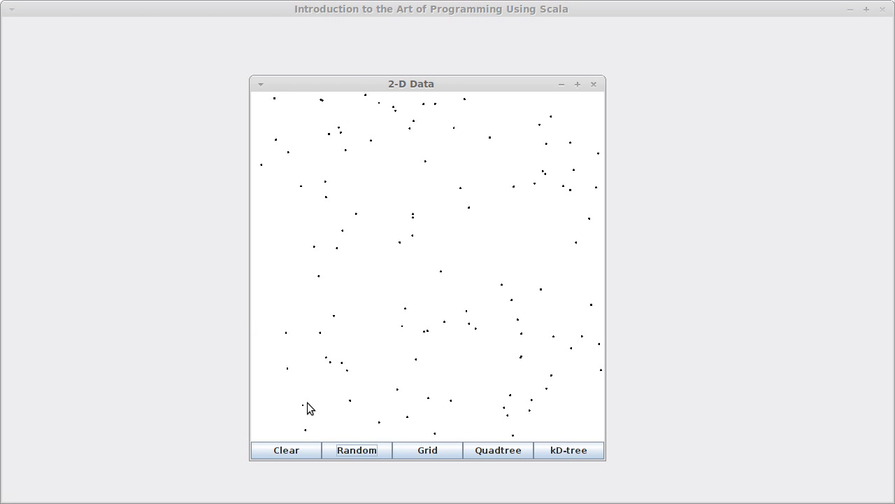
mouse_move(331, 384)
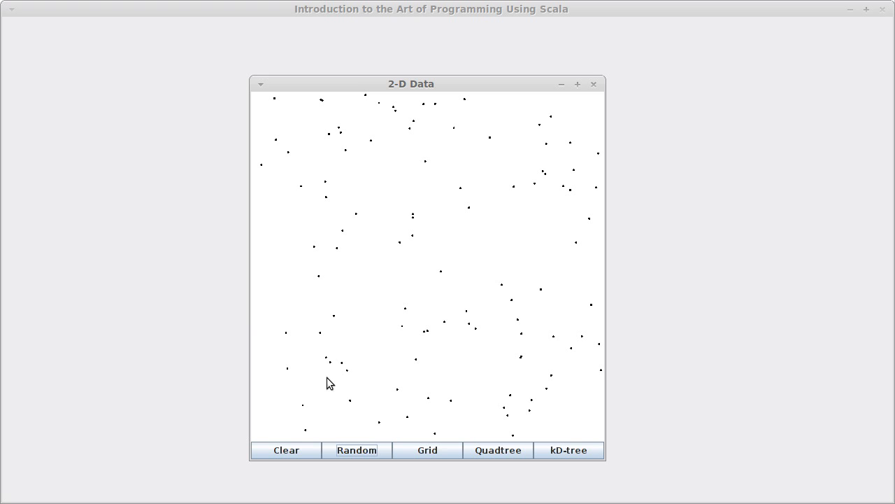
mouse_move(336, 364)
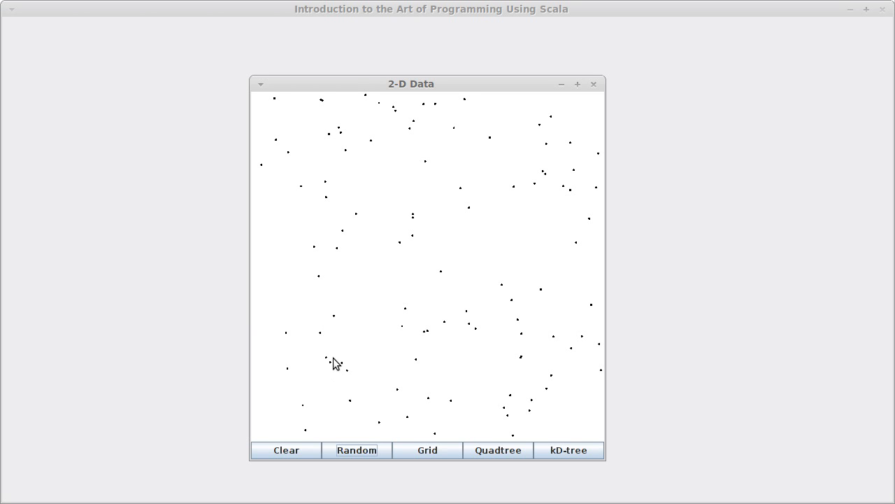
mouse_move(334, 369)
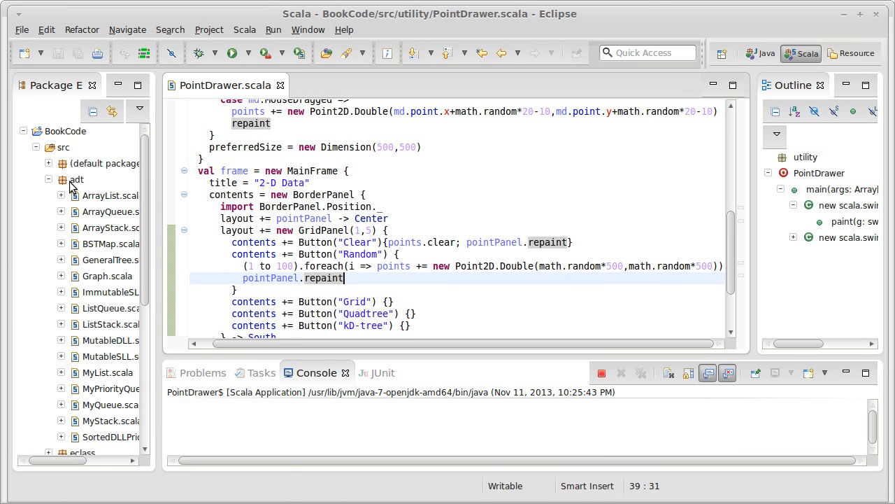
Create a new Scala trait named NeighborFinder in the adt package.
right_click(75, 179)
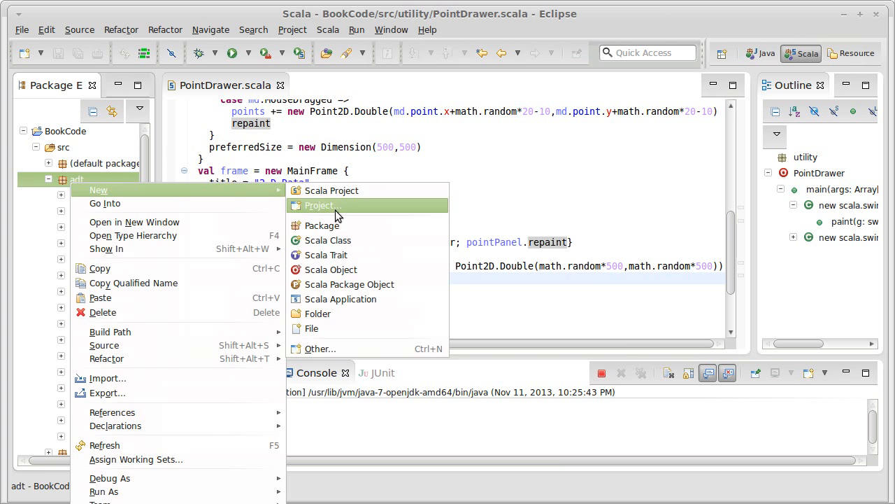
left_click(326, 255)
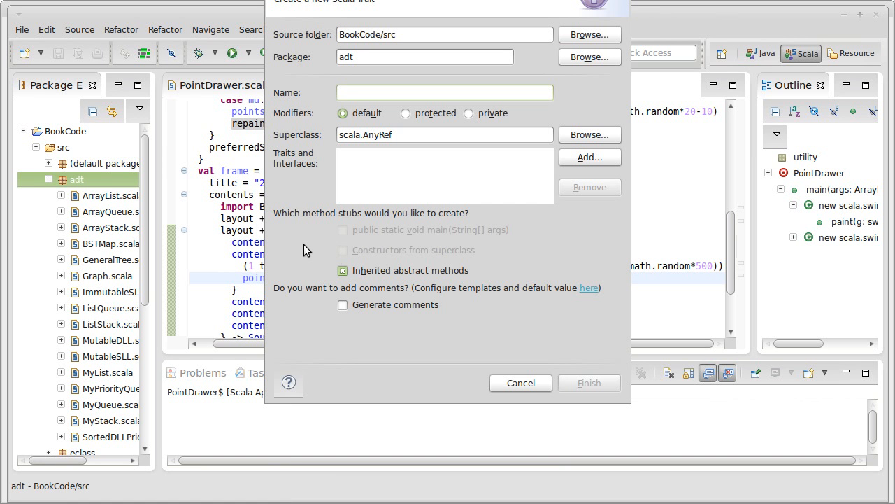
type("Neighbor")
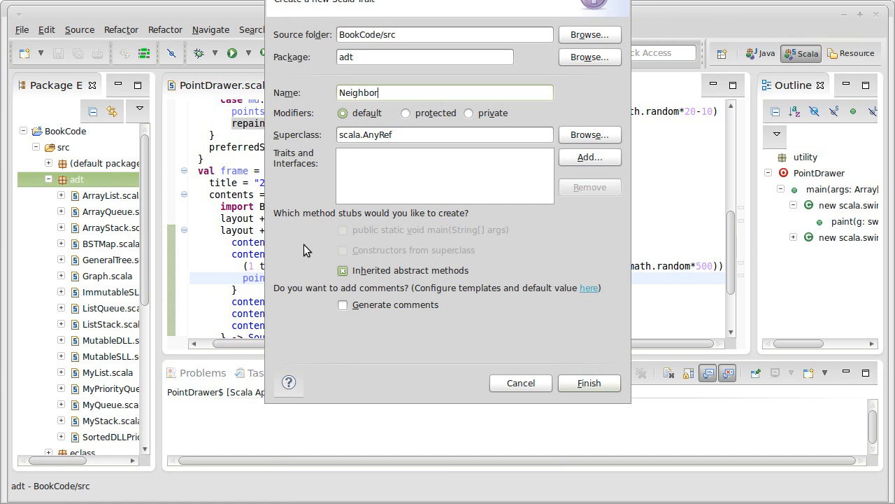
type("Finder")
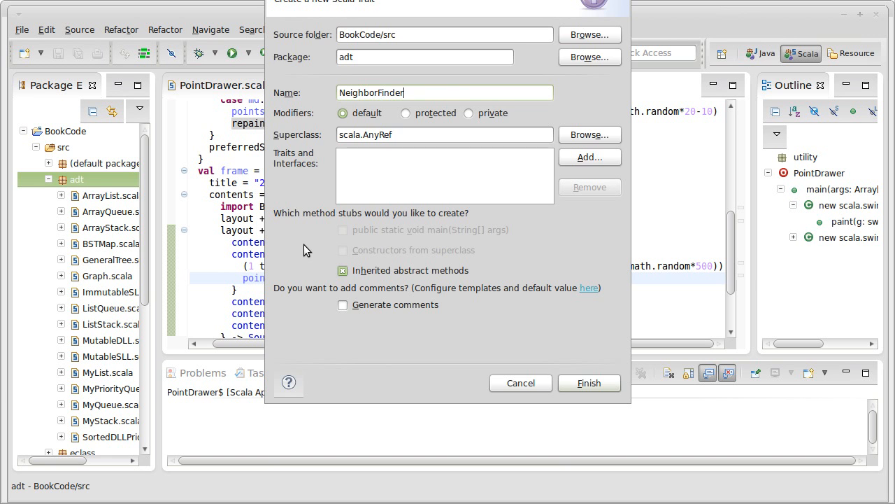
left_click(587, 383)
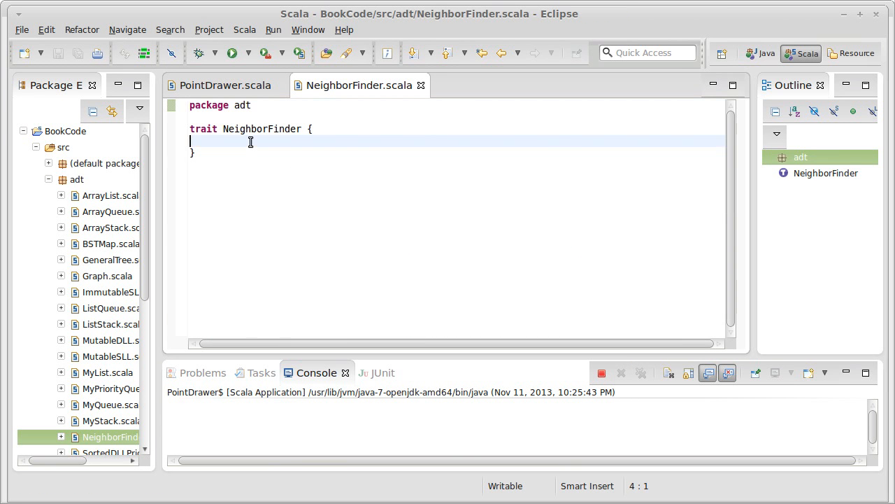
Declare def visitNeighbors(pnt:A, and make the trait generic as NeighborFinder[A].
type("def")
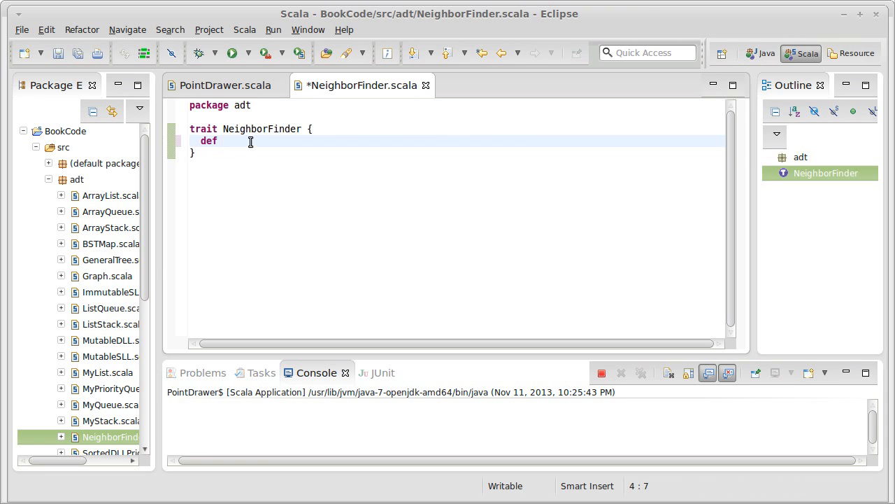
type("visit")
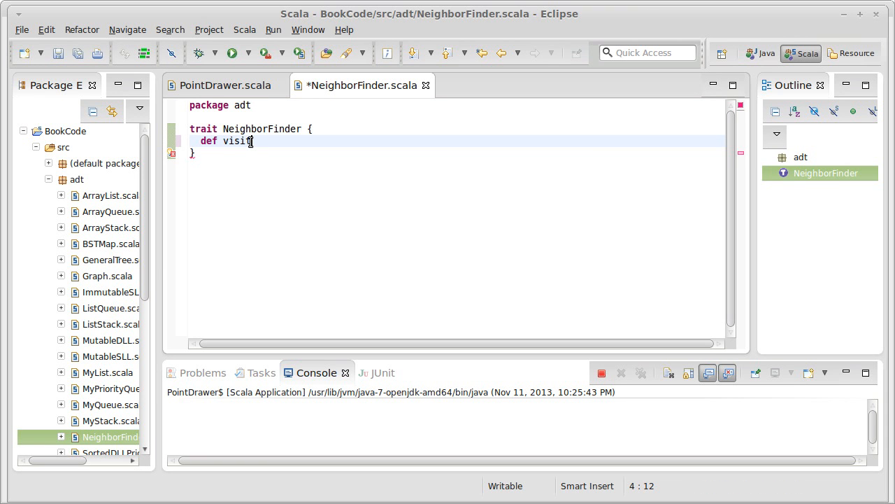
type("Neig")
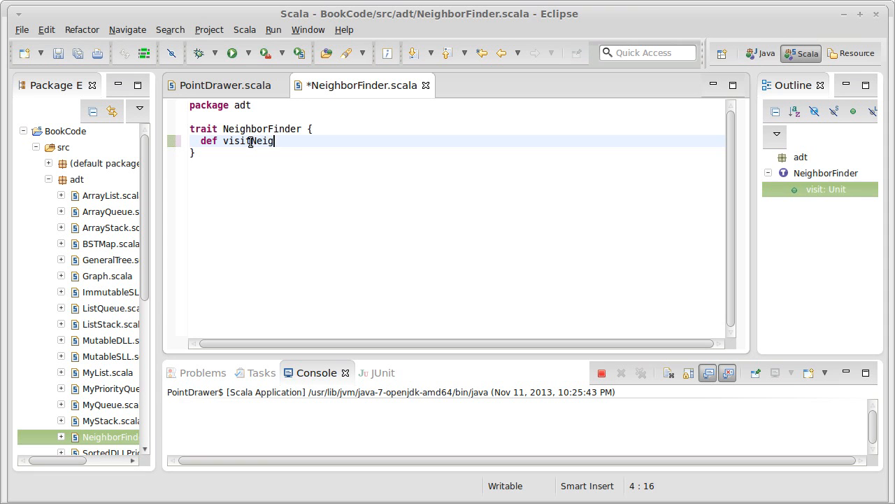
type("hbors")
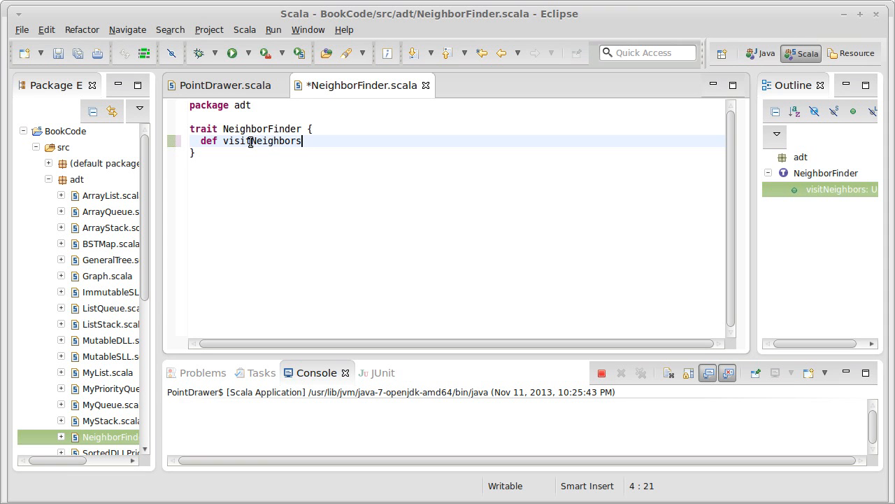
mouse_move(397, 238)
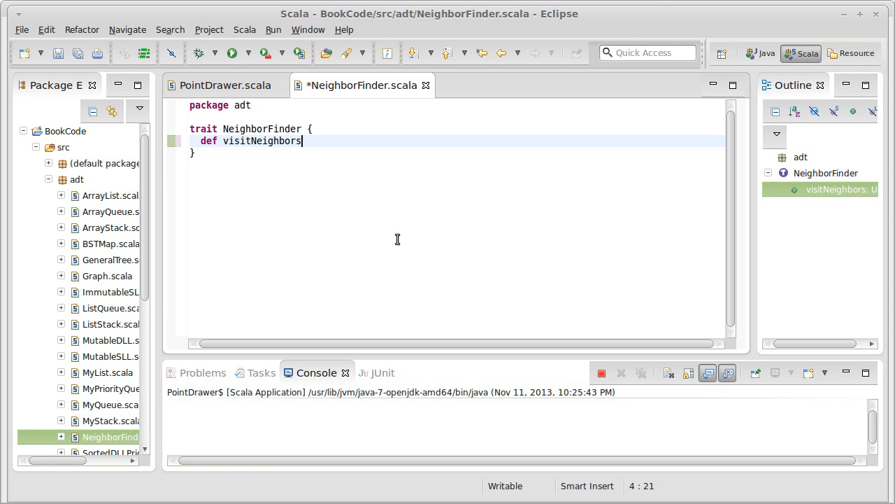
type("()")
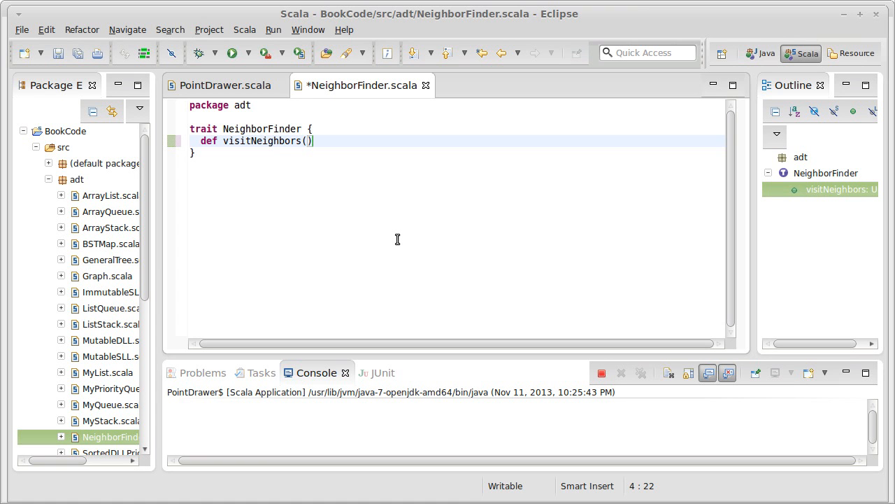
type("pnt")
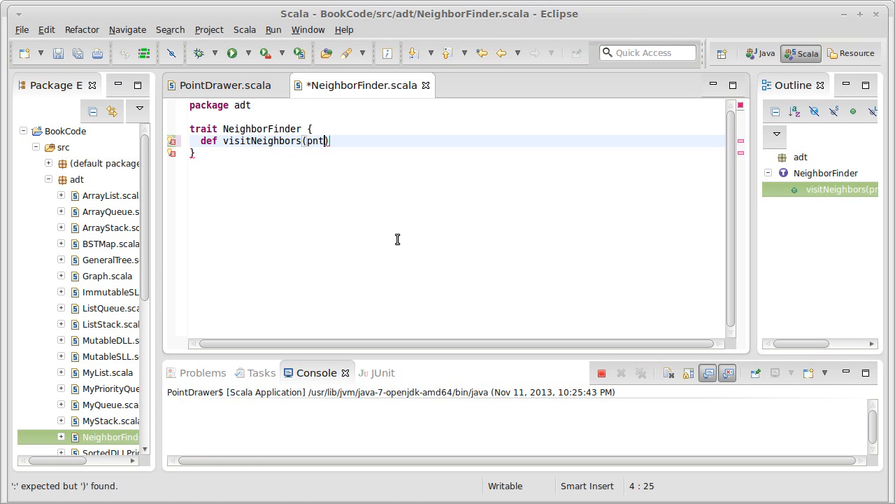
type(":A")
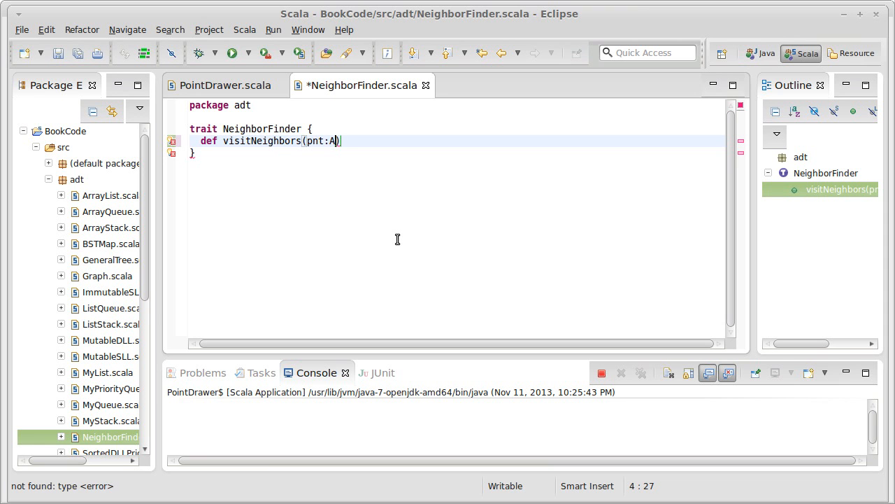
type(",")
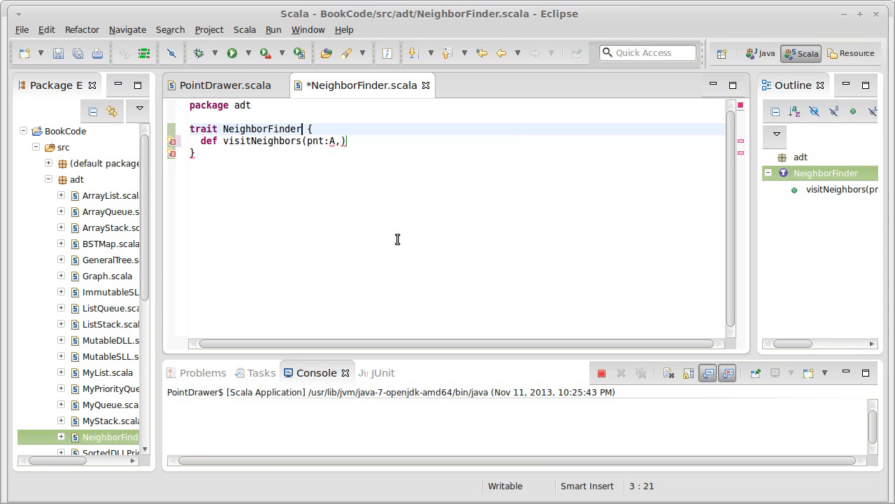
type("[A]")
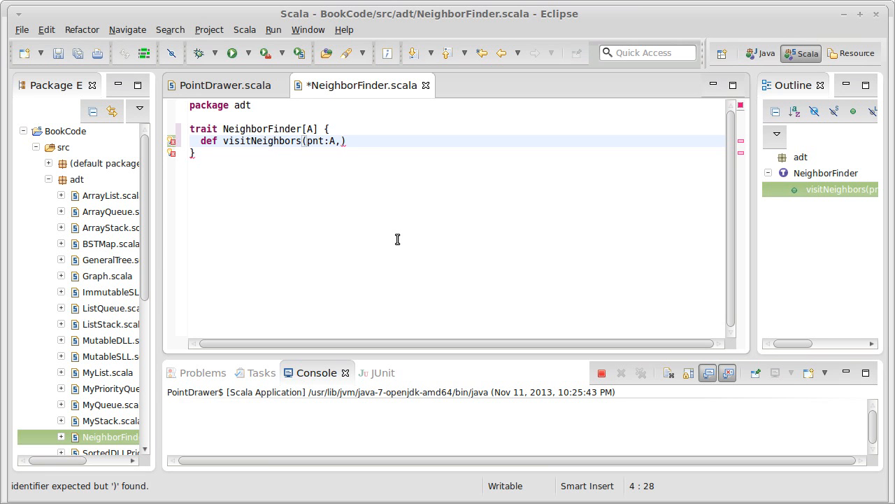
Finish the signature with visit:(A) => Unit and bring the 2-D Data window forward.
type("visit")
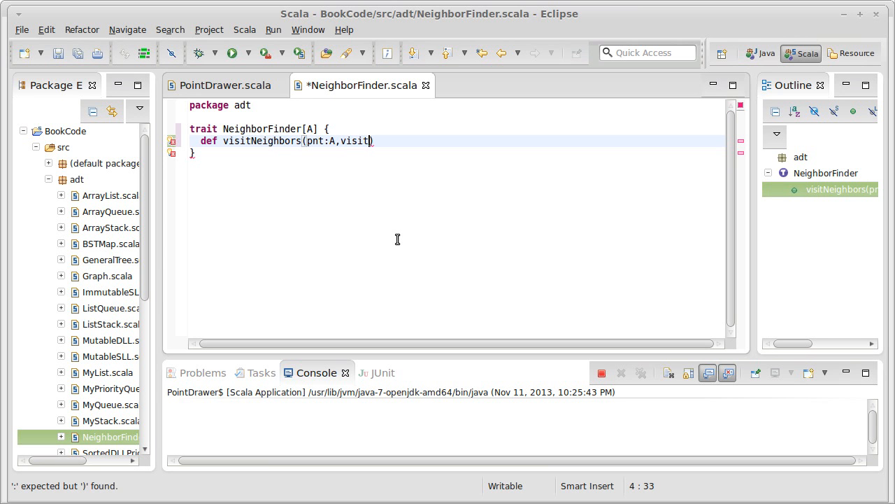
type(":")
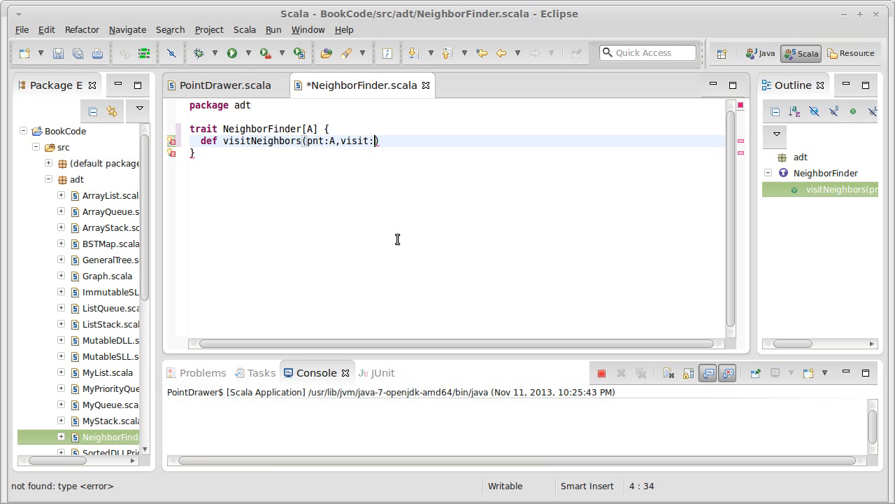
type("(A")
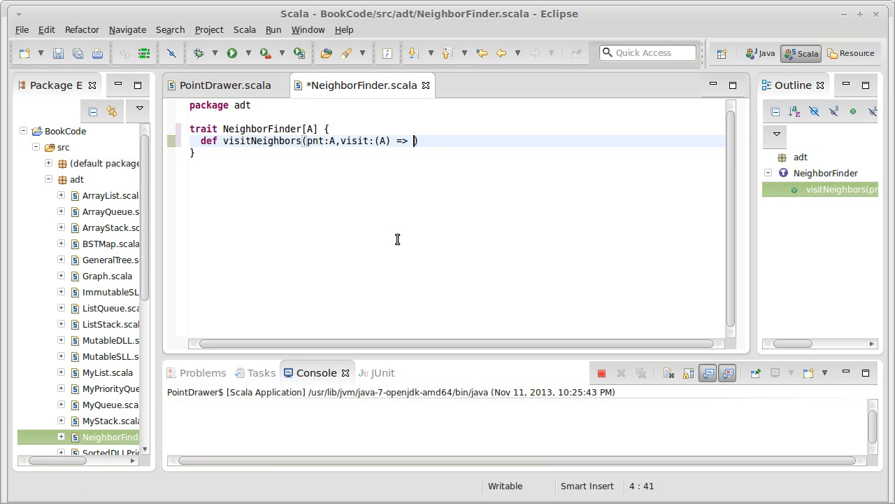
type("Unit")
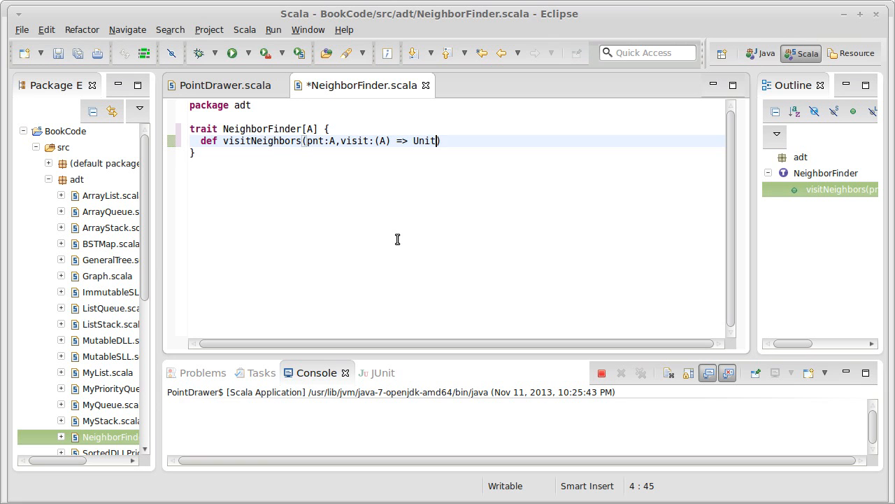
type(")")
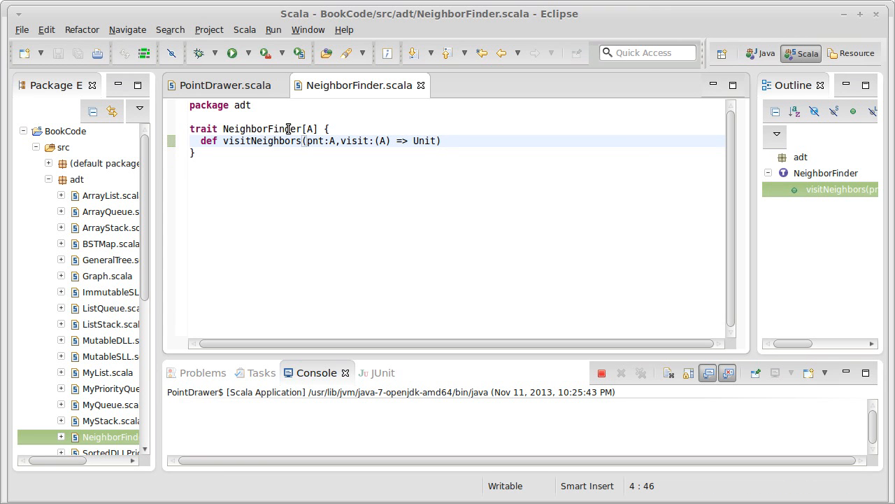
mouse_move(355, 227)
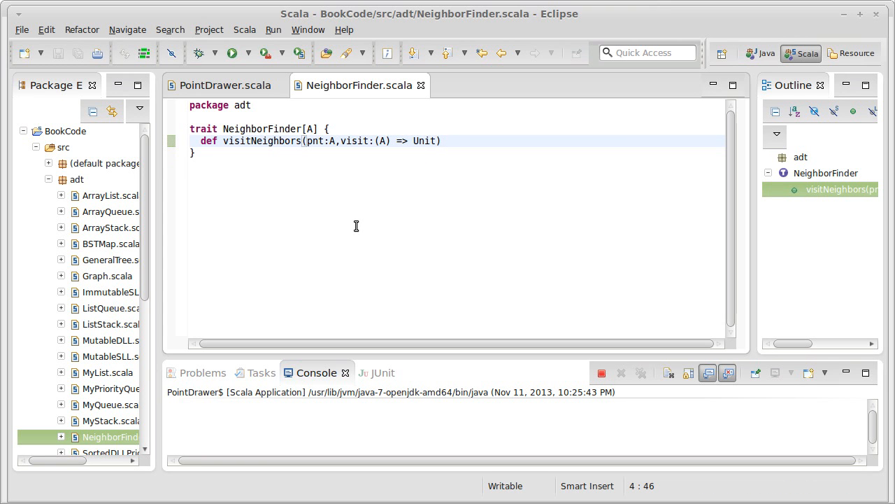
mouse_move(341, 210)
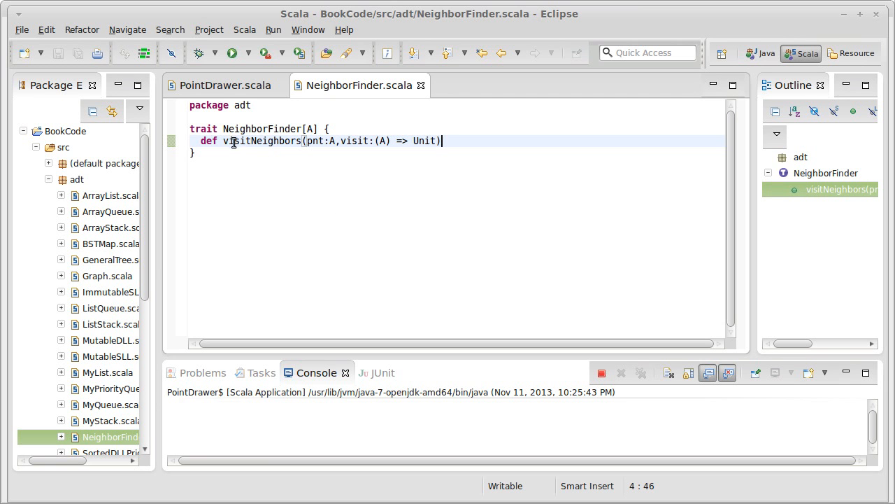
mouse_move(324, 152)
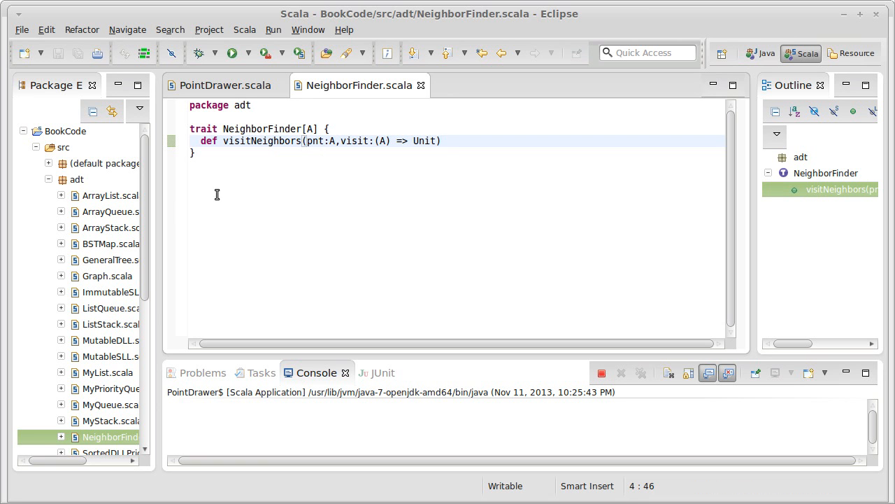
left_click(441, 140)
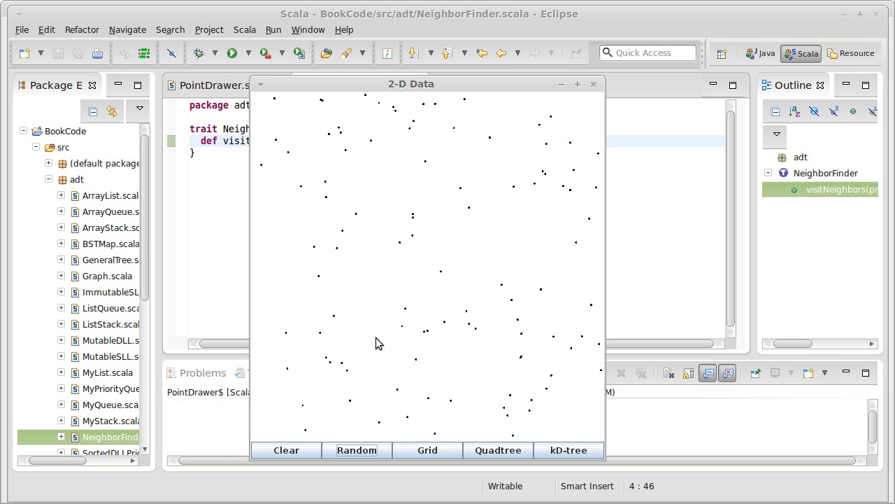
mouse_move(336, 366)
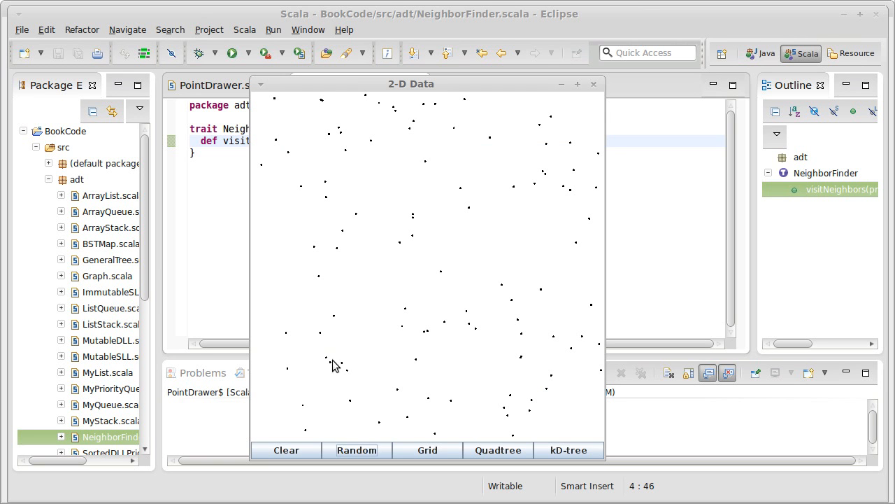
mouse_move(333, 371)
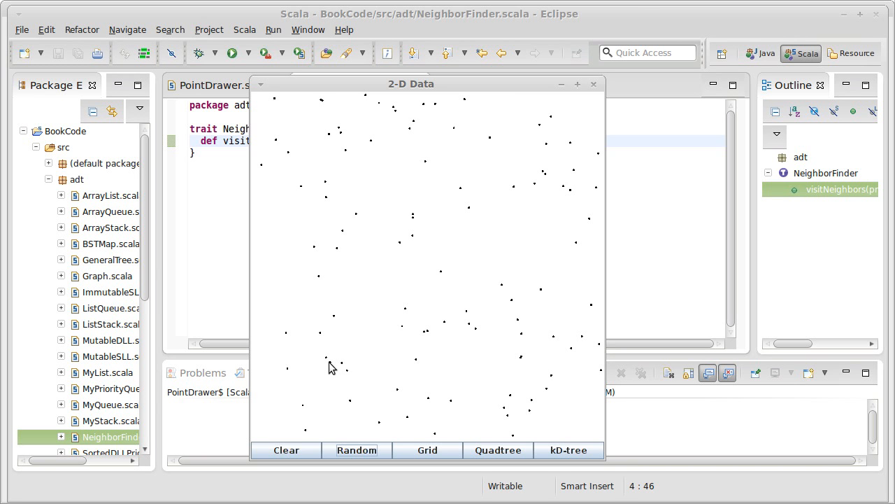
mouse_move(291, 112)
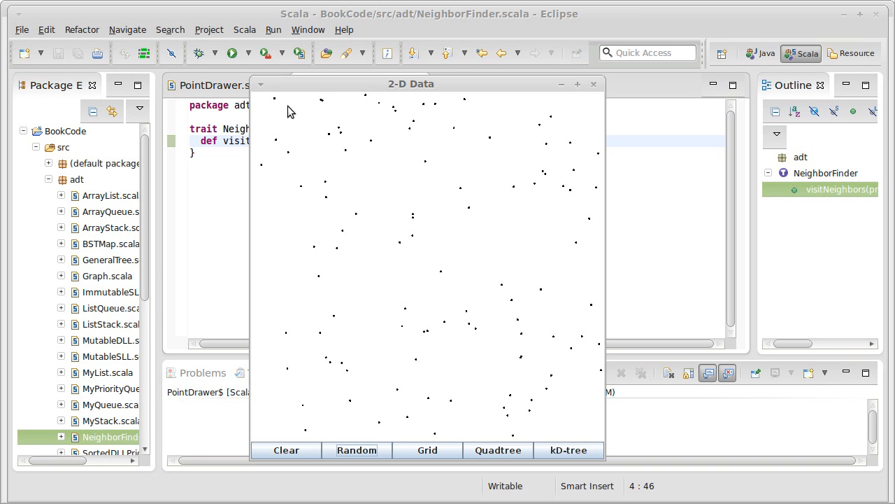
mouse_move(417, 350)
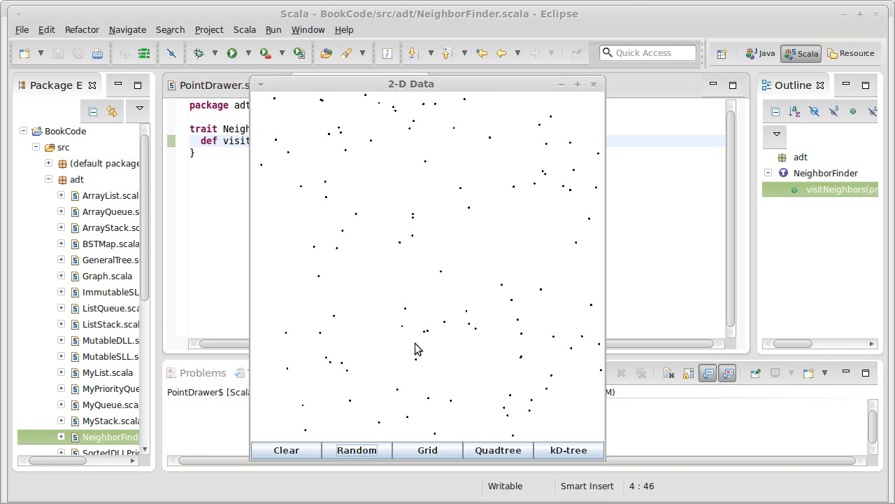
mouse_move(357, 372)
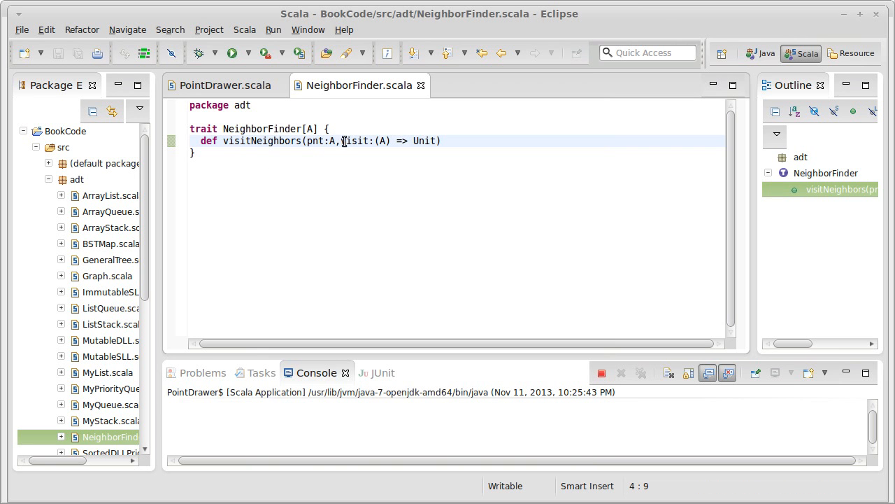
Insert a dist:Double parameter between pnt and visit in visitNeighbors.
type("d")
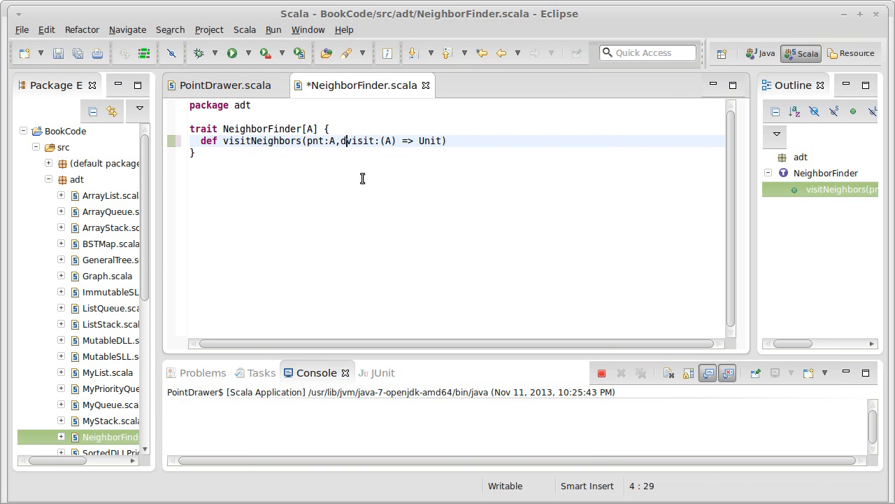
type("ist:Double")
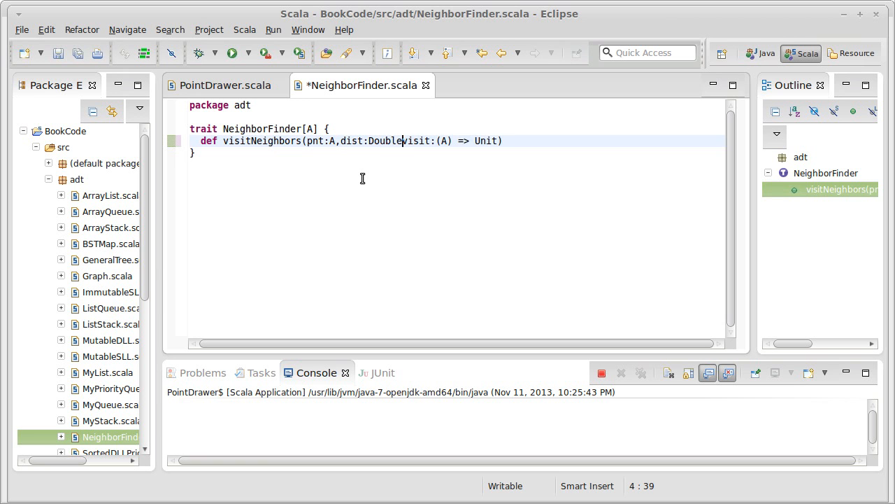
type(",")
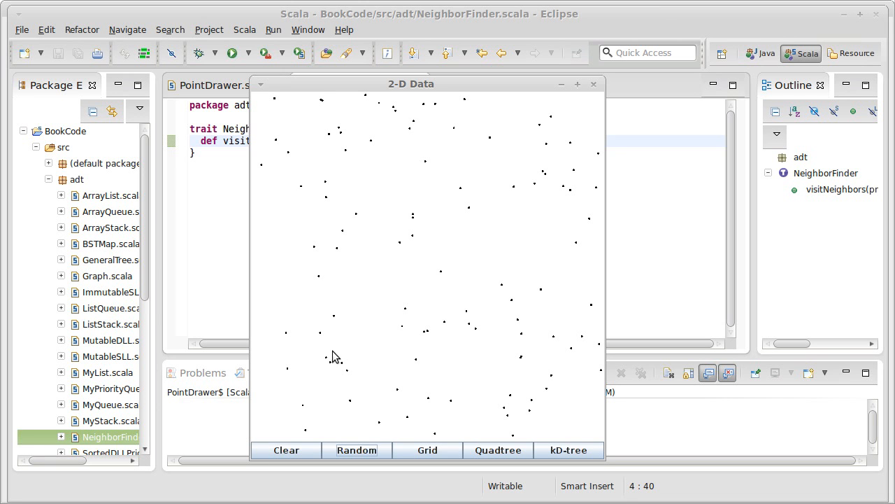
mouse_move(350, 379)
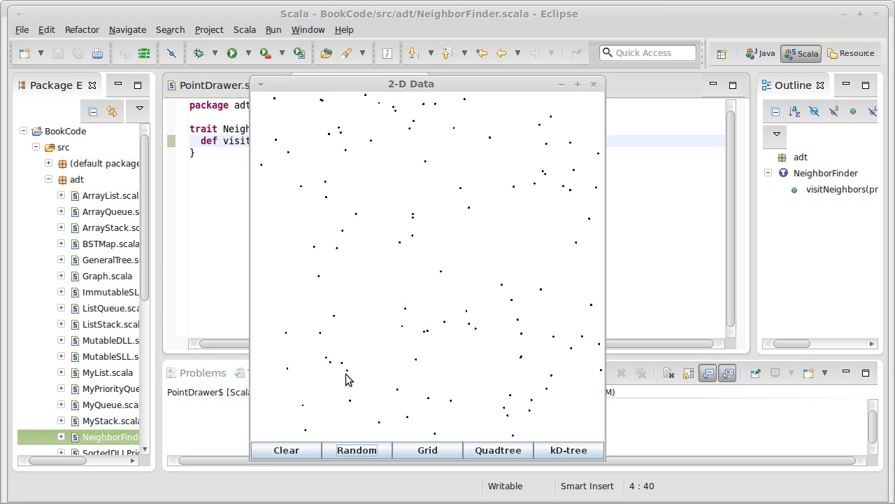
mouse_move(333, 370)
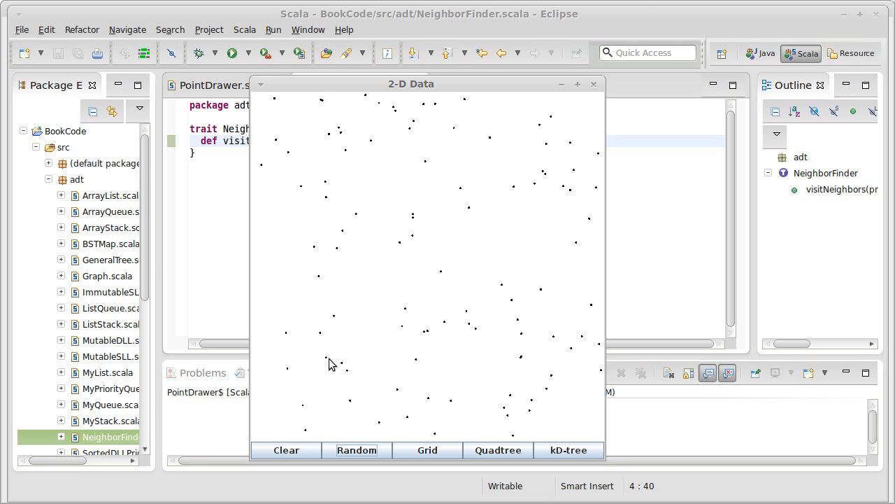
mouse_move(301, 147)
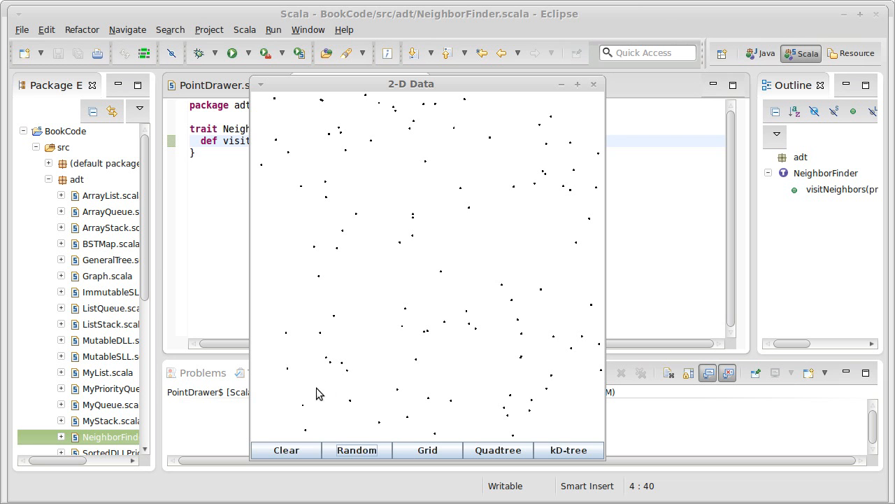
mouse_move(319, 359)
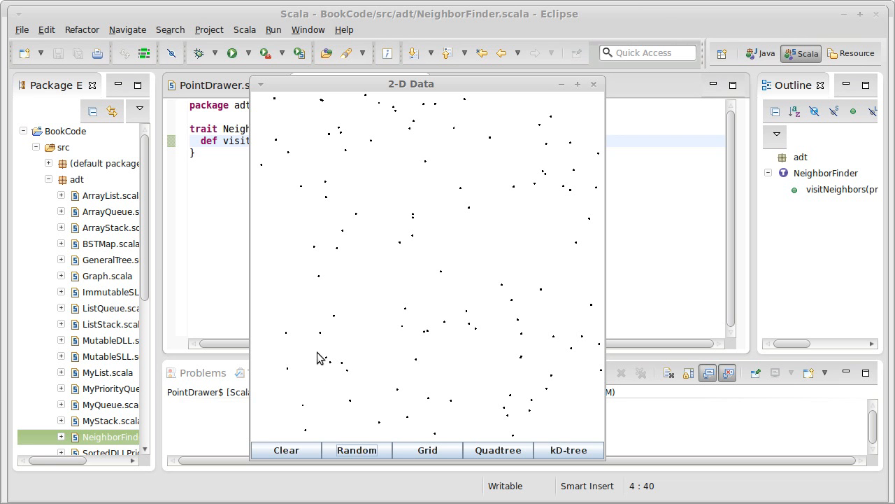
Reposition the 2-D Data window to the right, then nudge it slightly back left.
left_click_drag(411, 84, 441, 78)
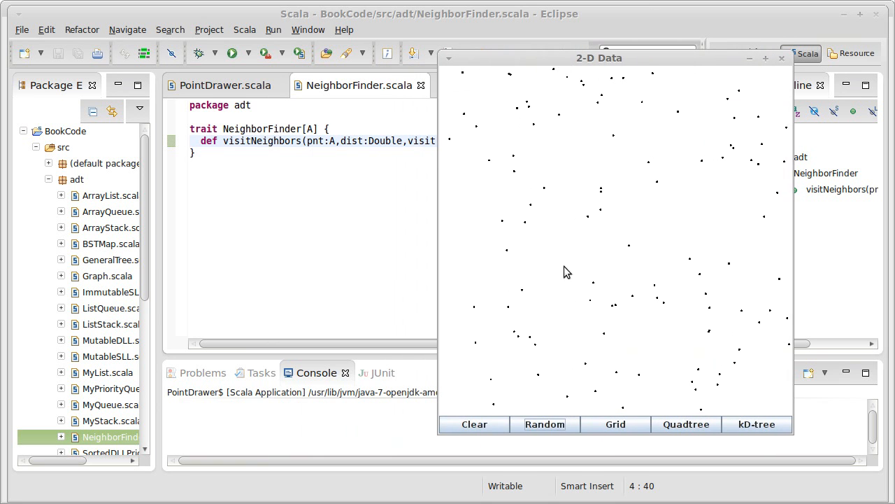
mouse_move(543, 375)
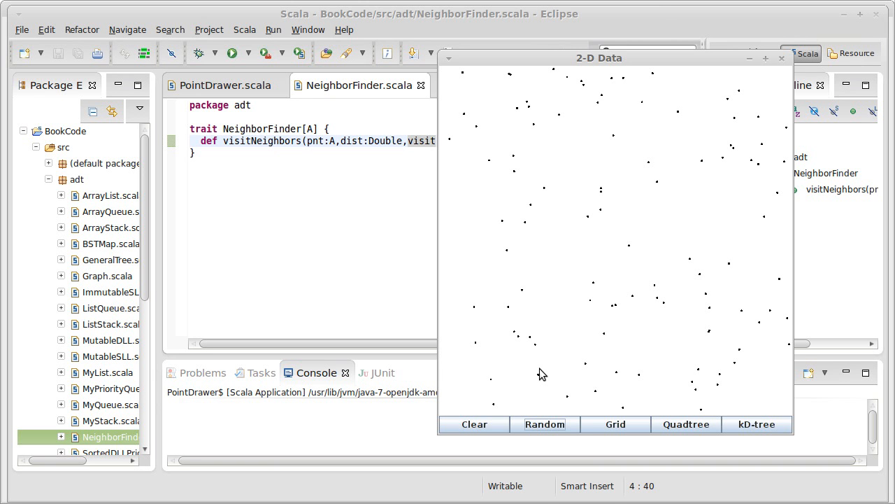
mouse_move(546, 78)
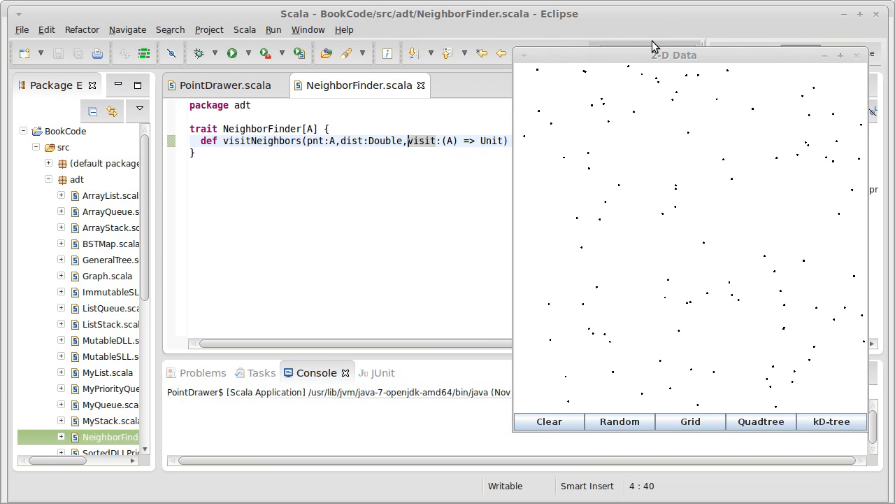
left_click_drag(674, 56, 554, 56)
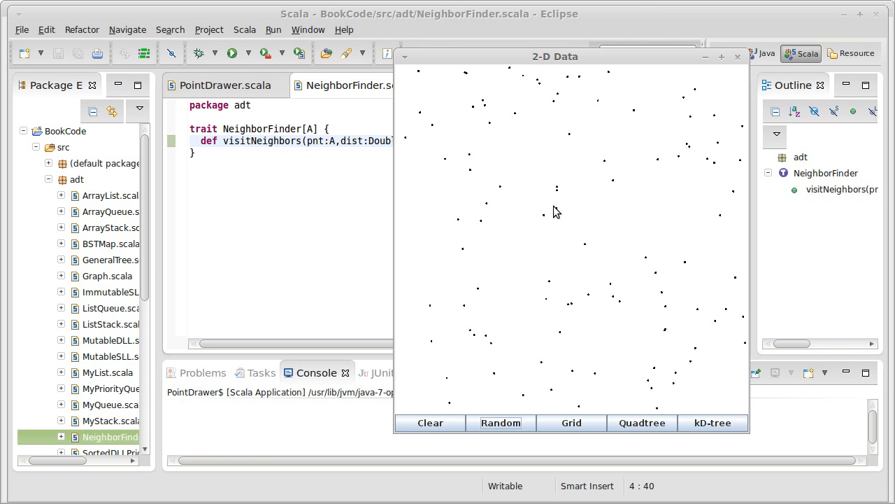
mouse_move(545, 289)
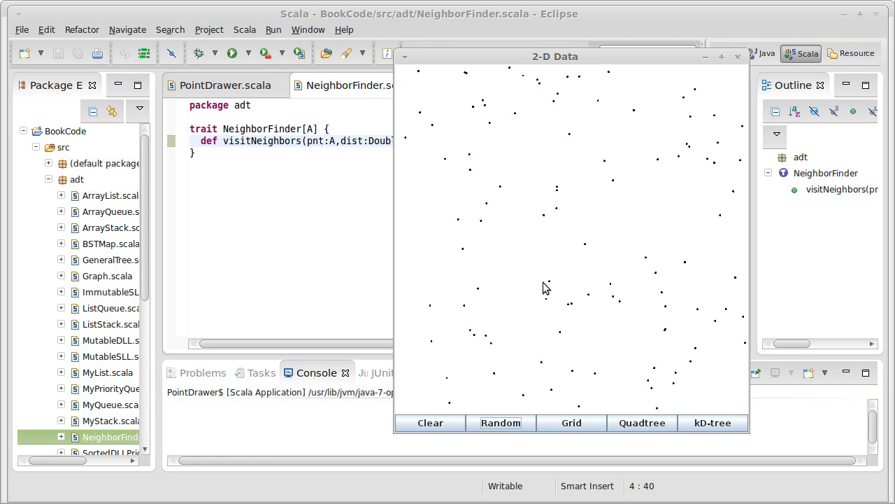
mouse_move(521, 384)
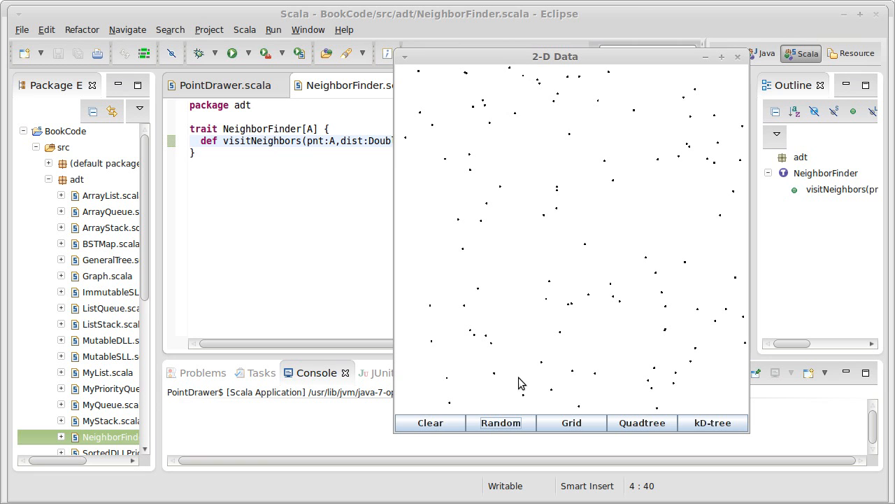
mouse_move(478, 342)
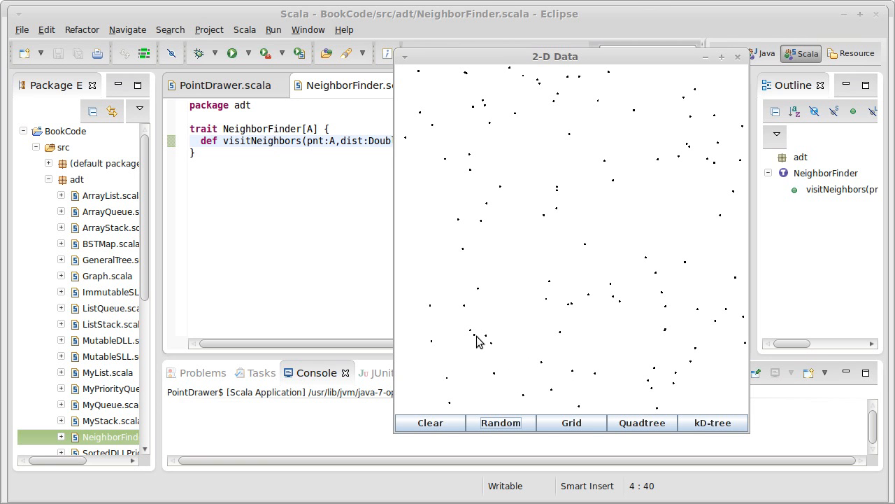
mouse_move(538, 72)
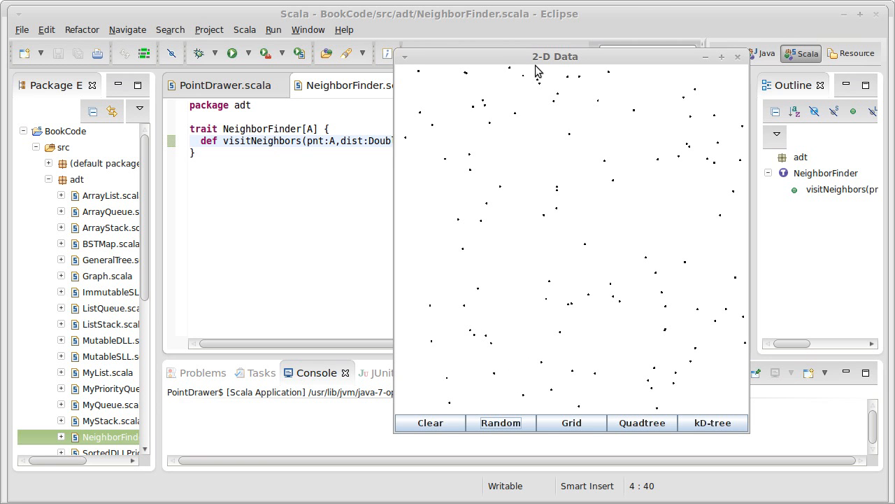
mouse_move(568, 333)
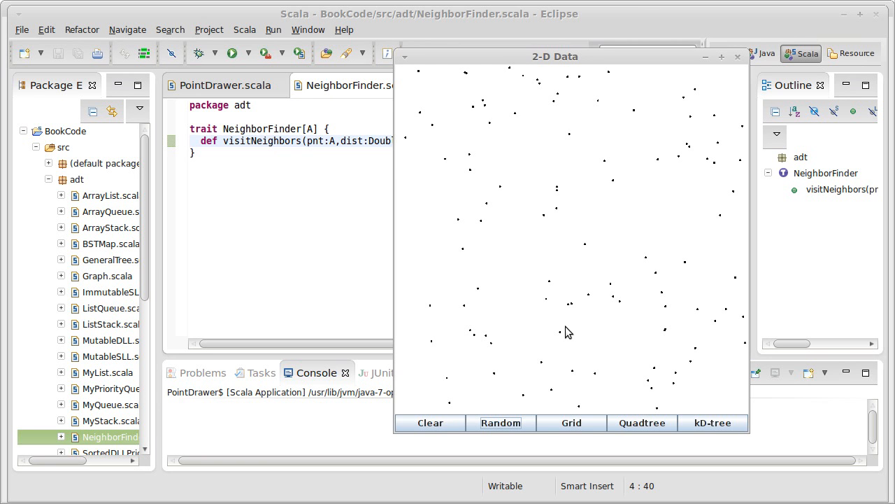
mouse_move(422, 75)
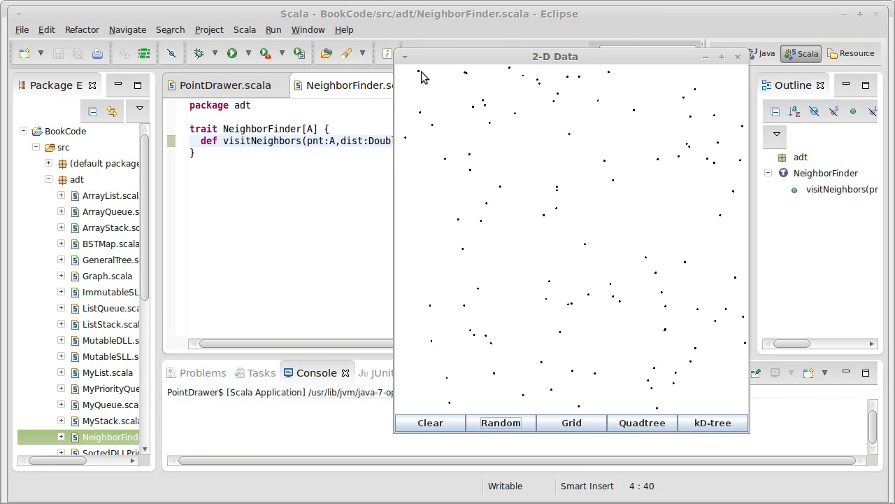
mouse_move(588, 139)
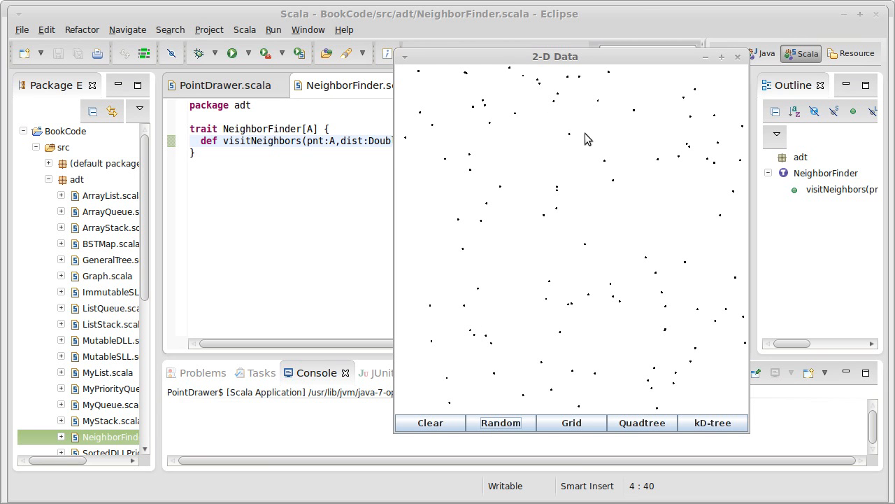
mouse_move(573, 294)
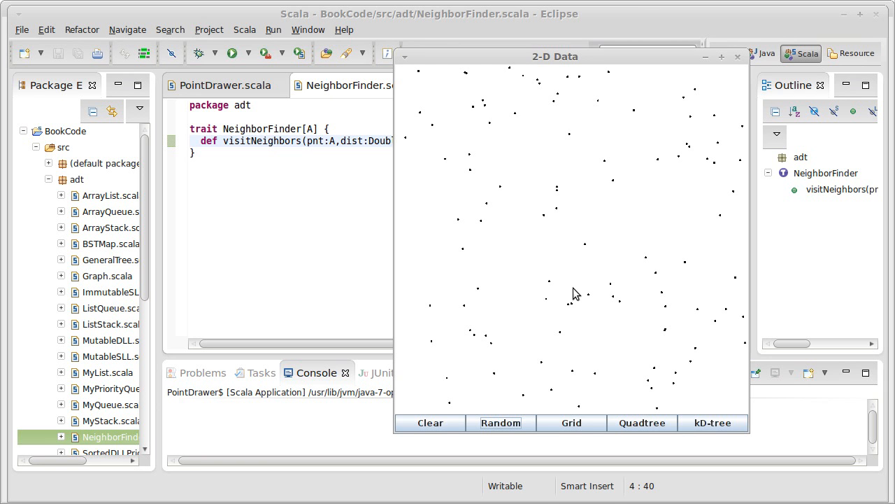
mouse_move(544, 288)
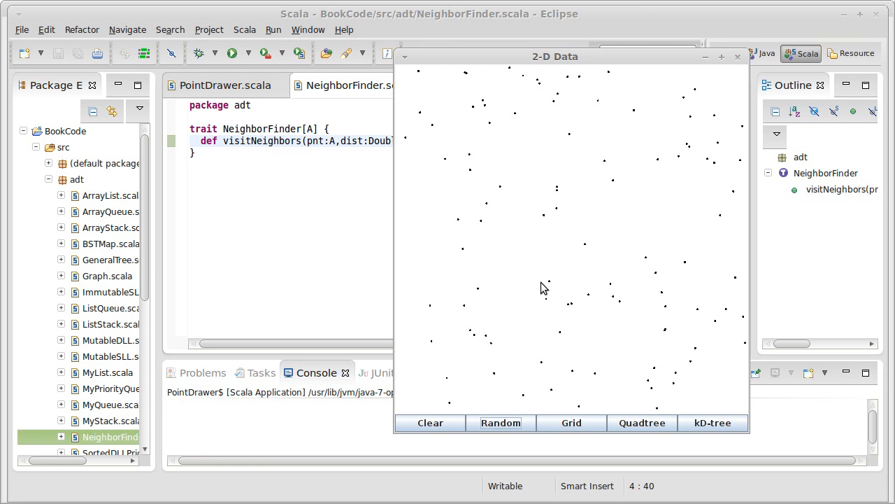
mouse_move(528, 308)
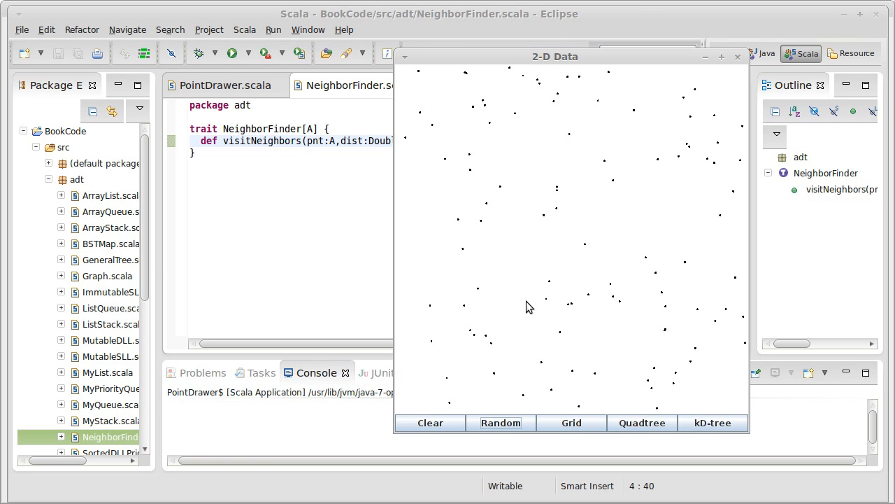
mouse_move(553, 312)
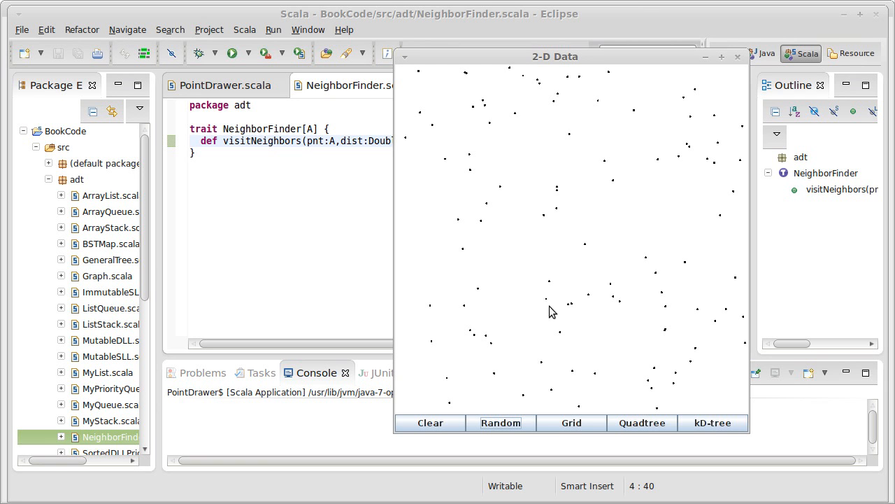
mouse_move(576, 302)
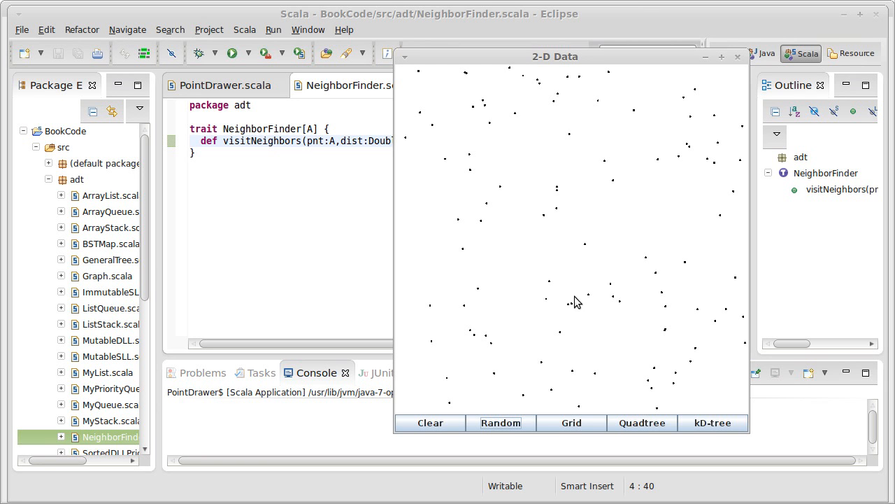
mouse_move(568, 322)
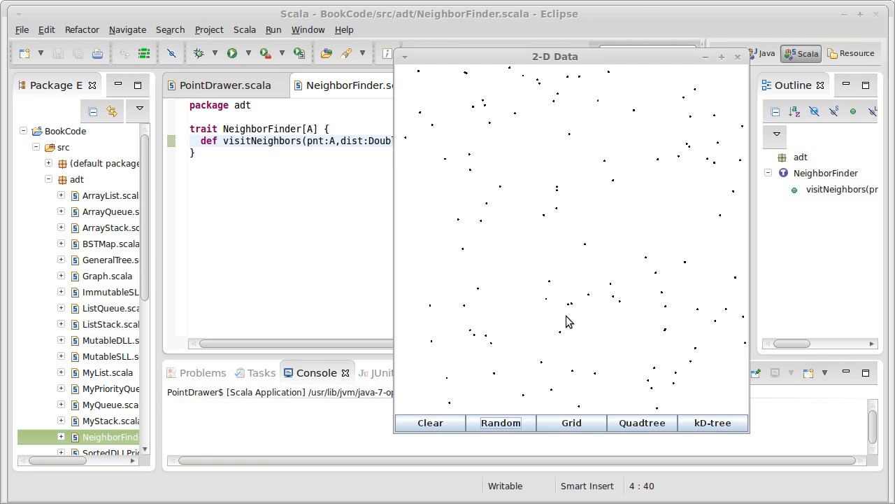
mouse_move(573, 323)
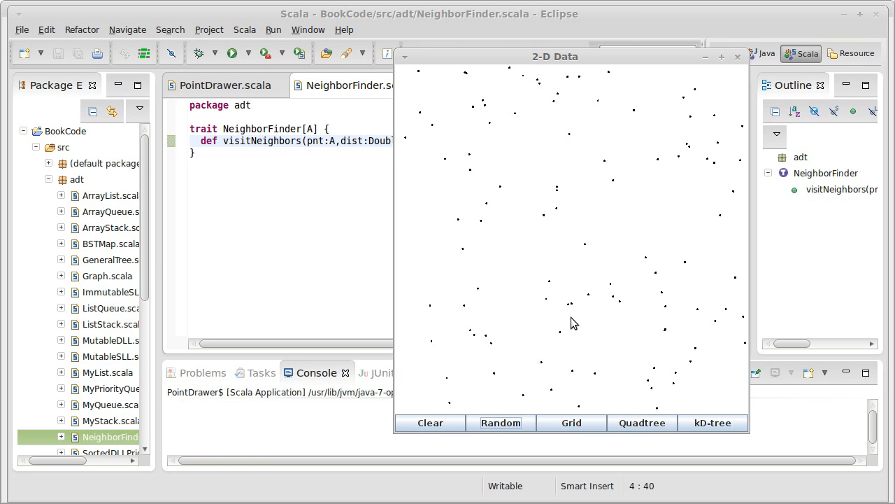
mouse_move(521, 390)
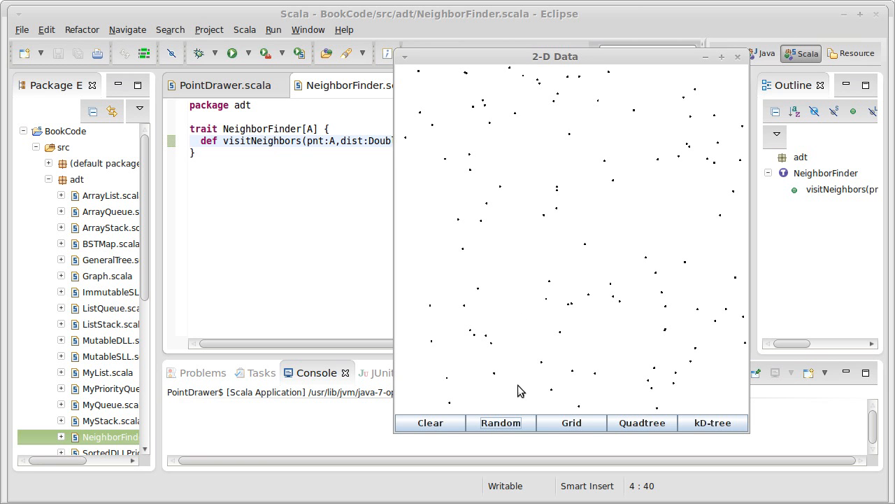
Use the Random button again to draw a fresh, denser set of points.
left_click(501, 422)
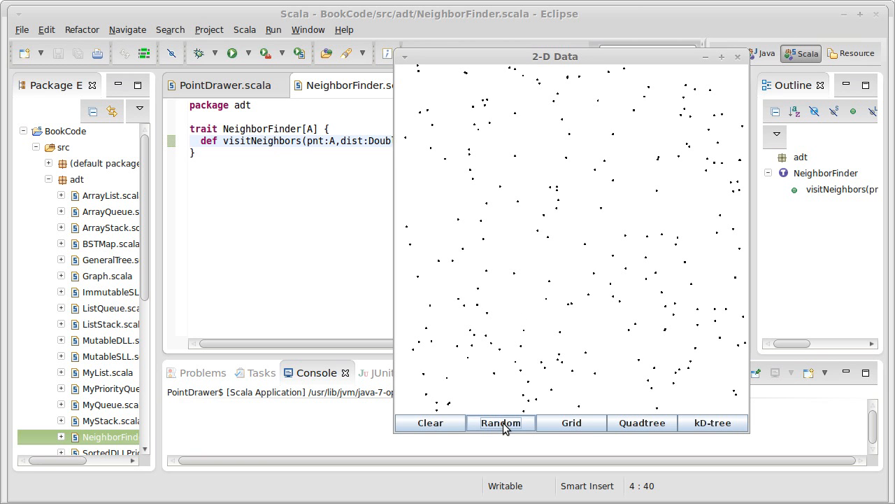
mouse_move(579, 232)
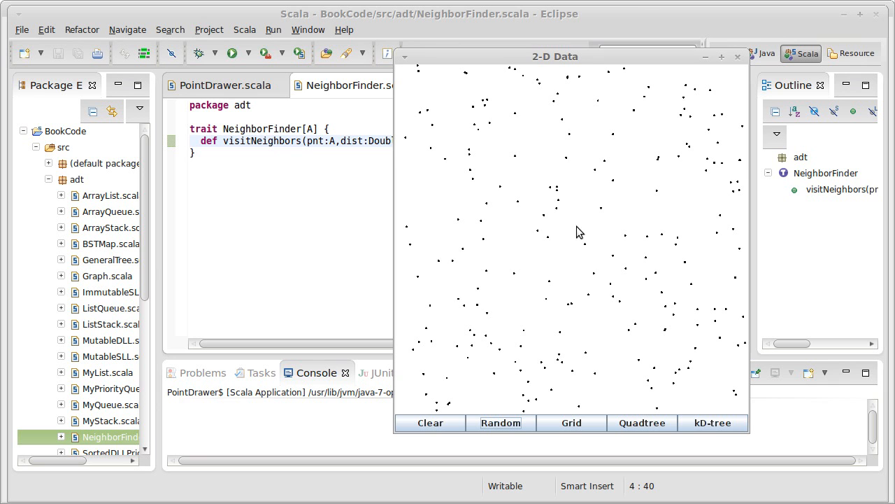
mouse_move(579, 244)
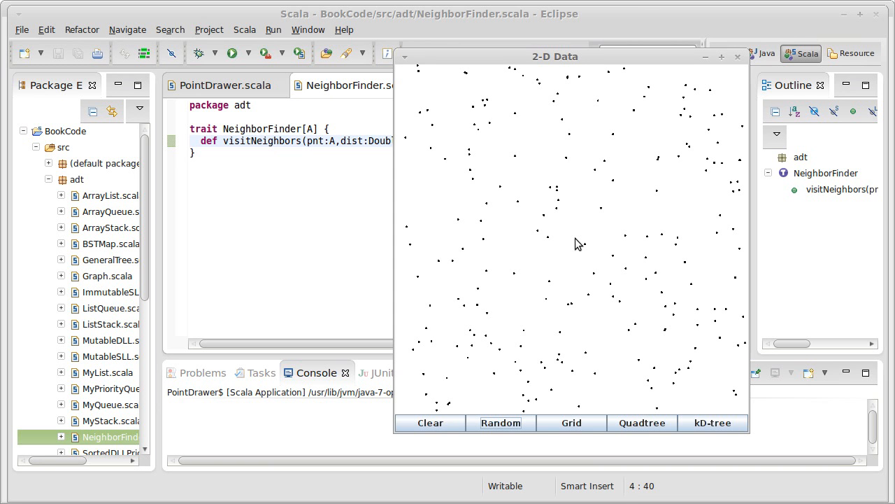
mouse_move(566, 249)
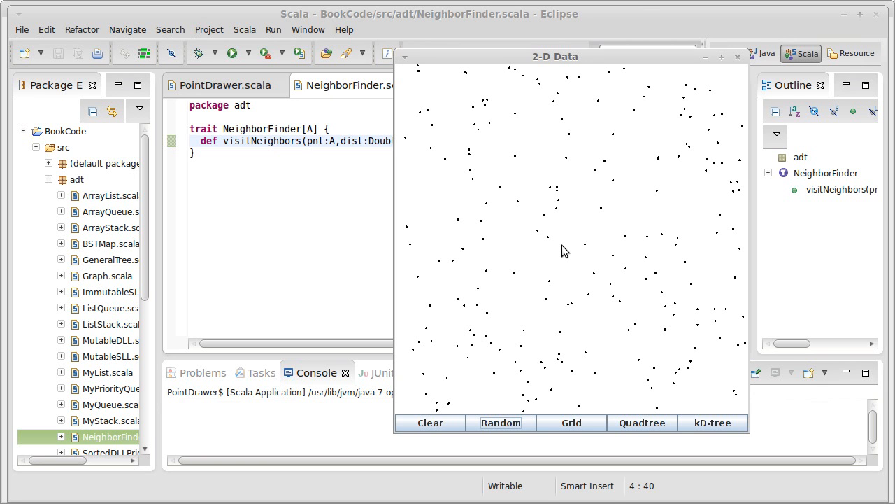
mouse_move(534, 231)
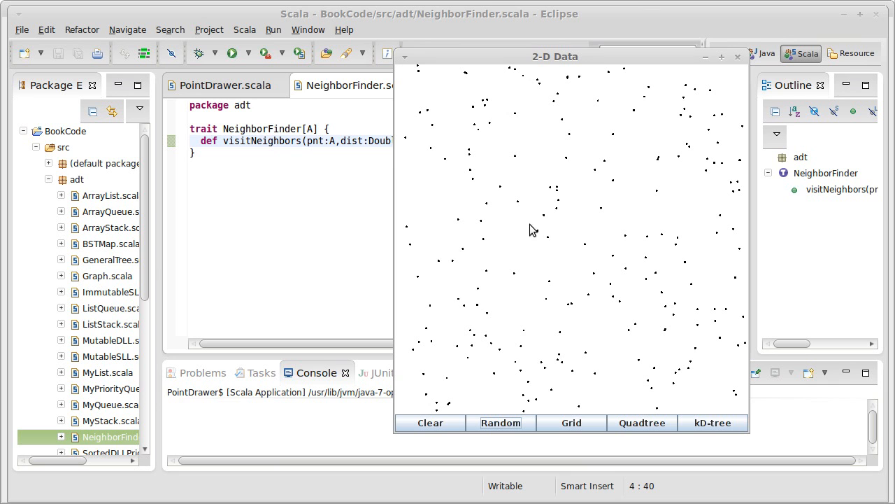
mouse_move(532, 269)
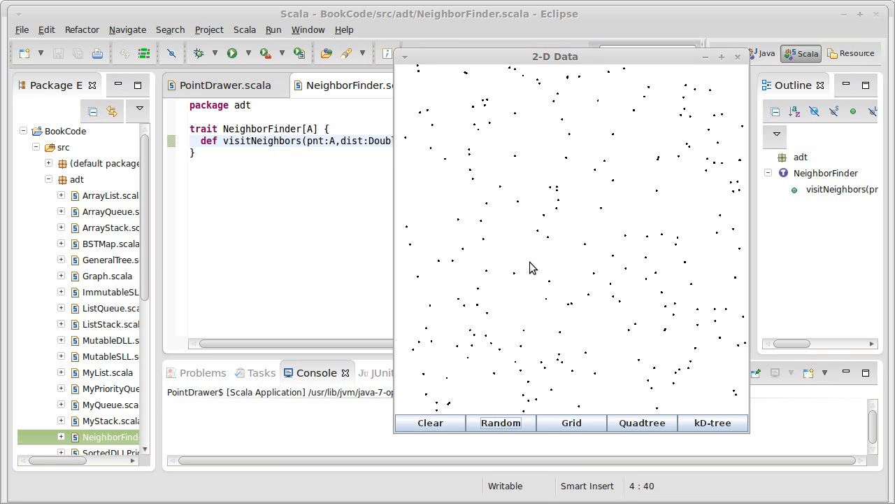